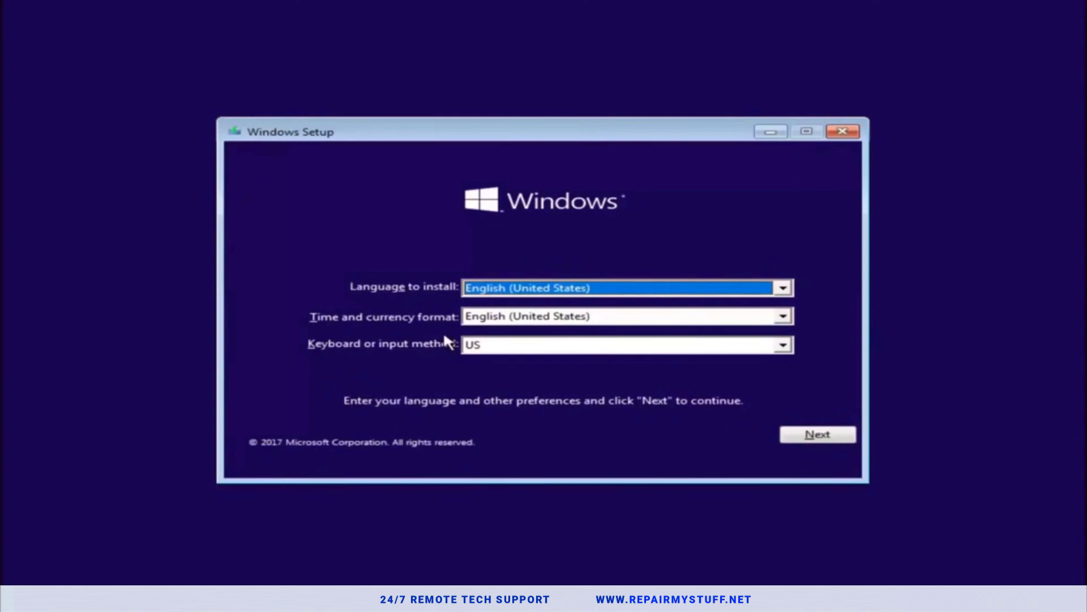
Bring up a command prompt with Shift+F10 and enter the diskpart command
key("shift+f10")
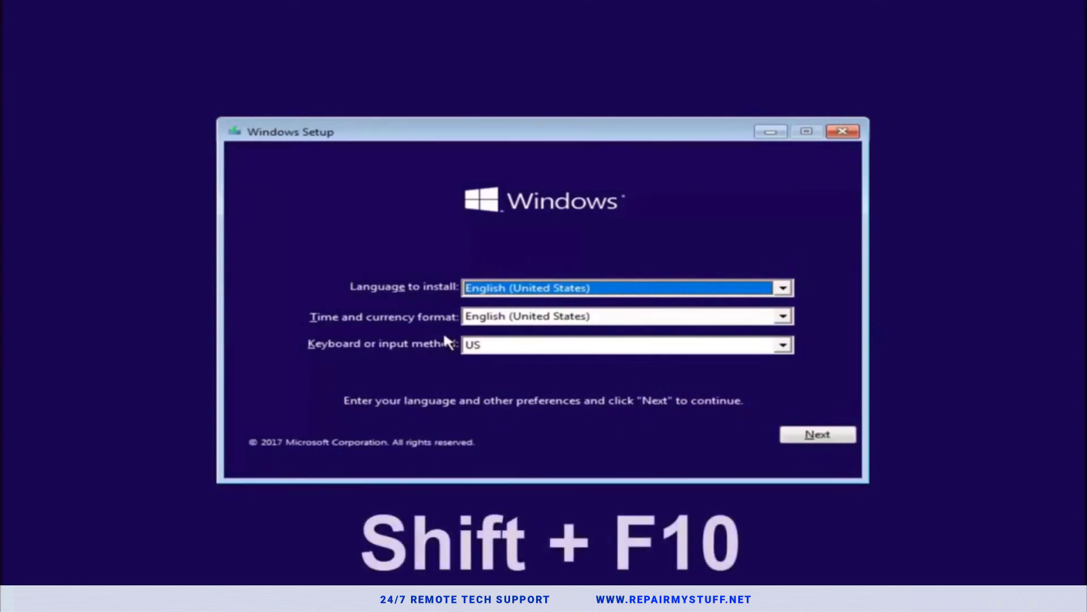
key("shift+f10")
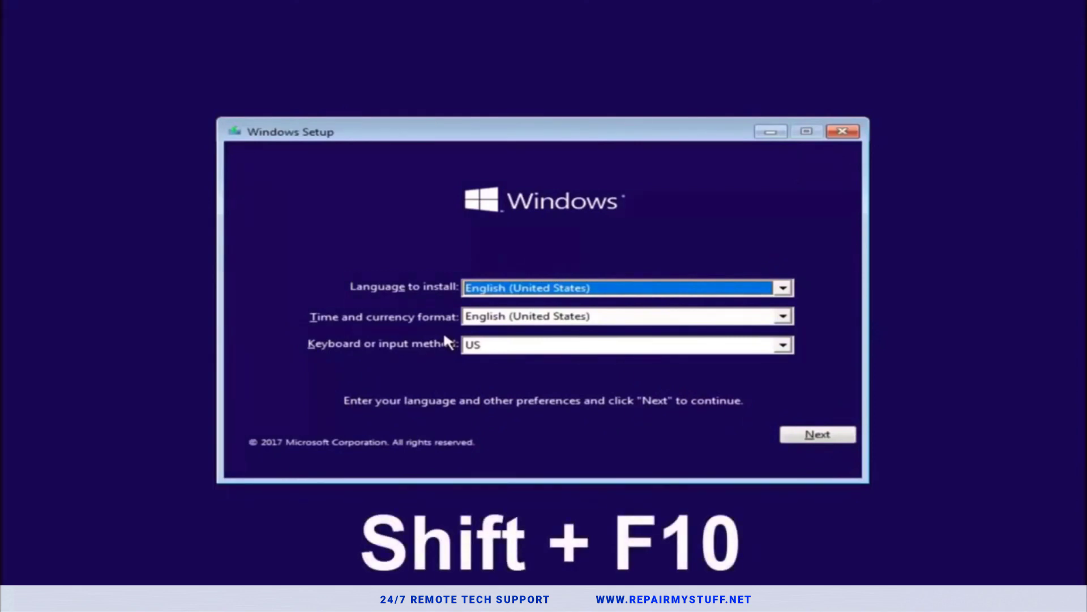
key("shift+f10")
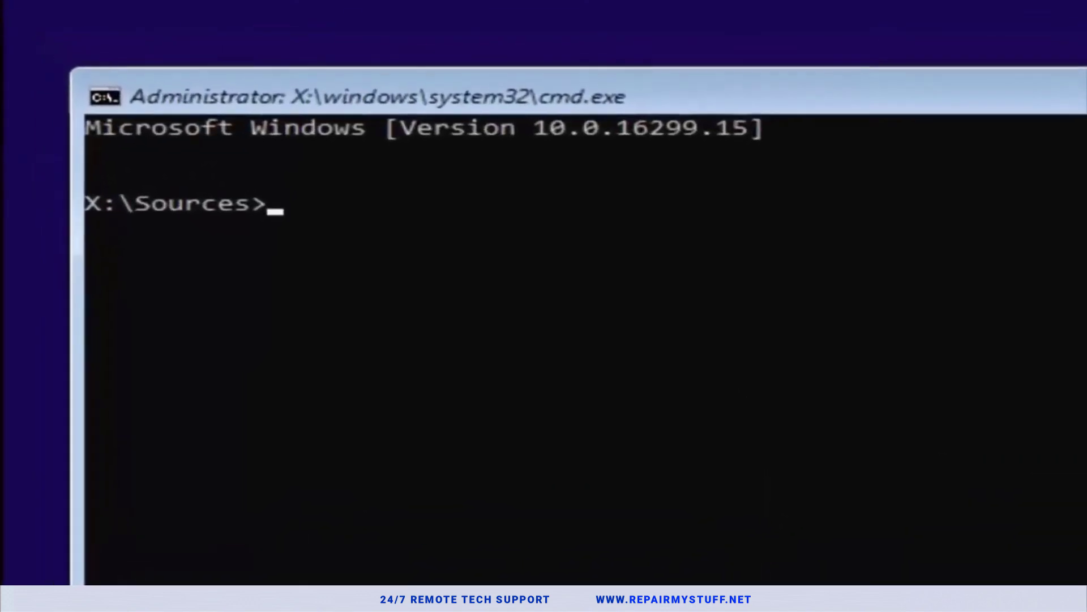
type("diskpart")
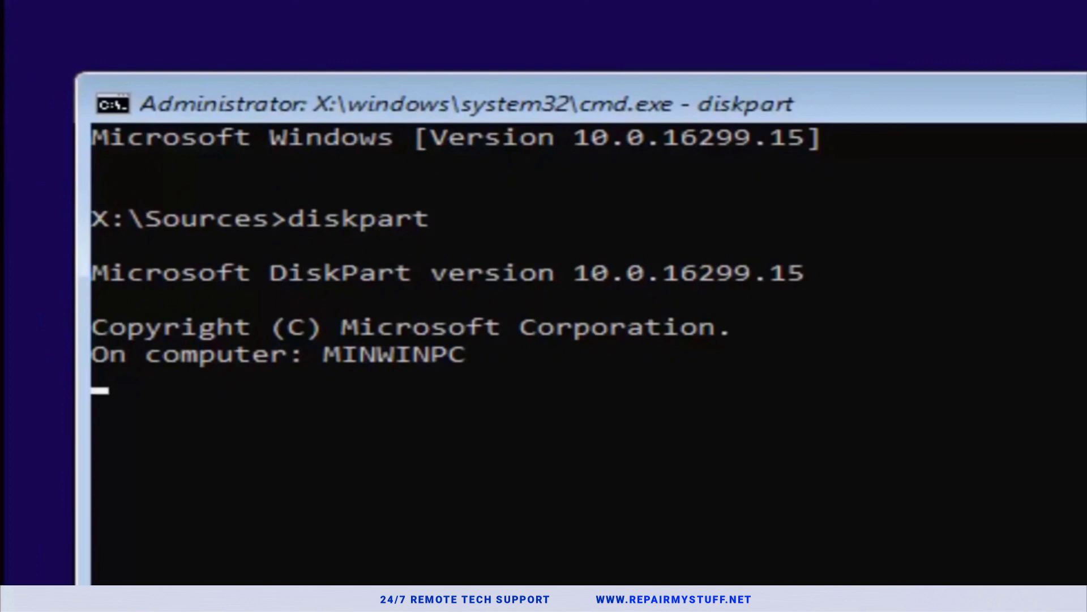
Run list volume in DiskPart to find the 24 GB Windows partition as D, then try cd d:
key("enter")
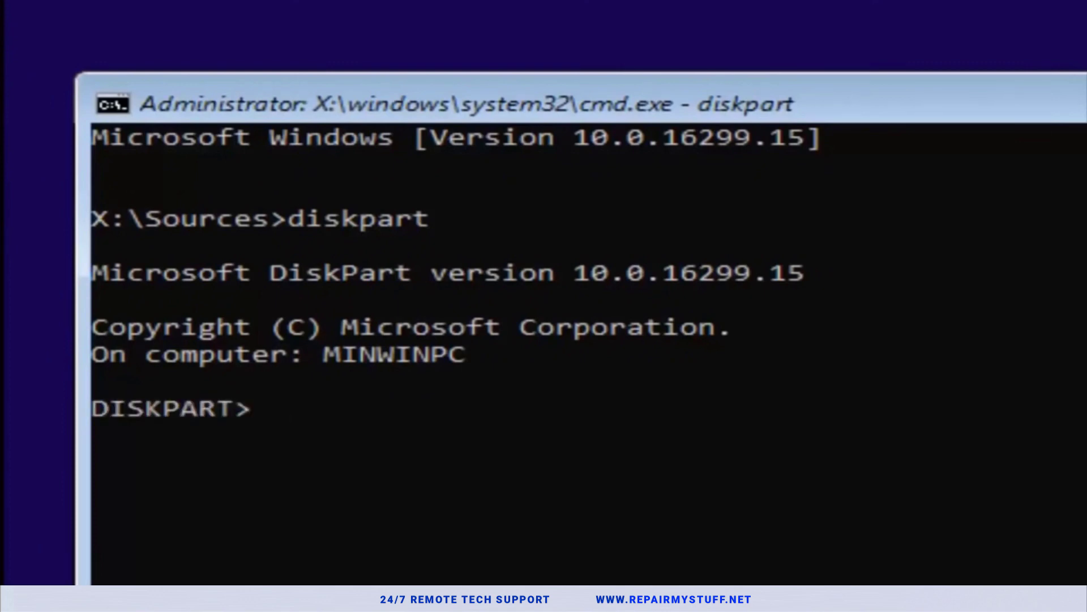
type("list volu")
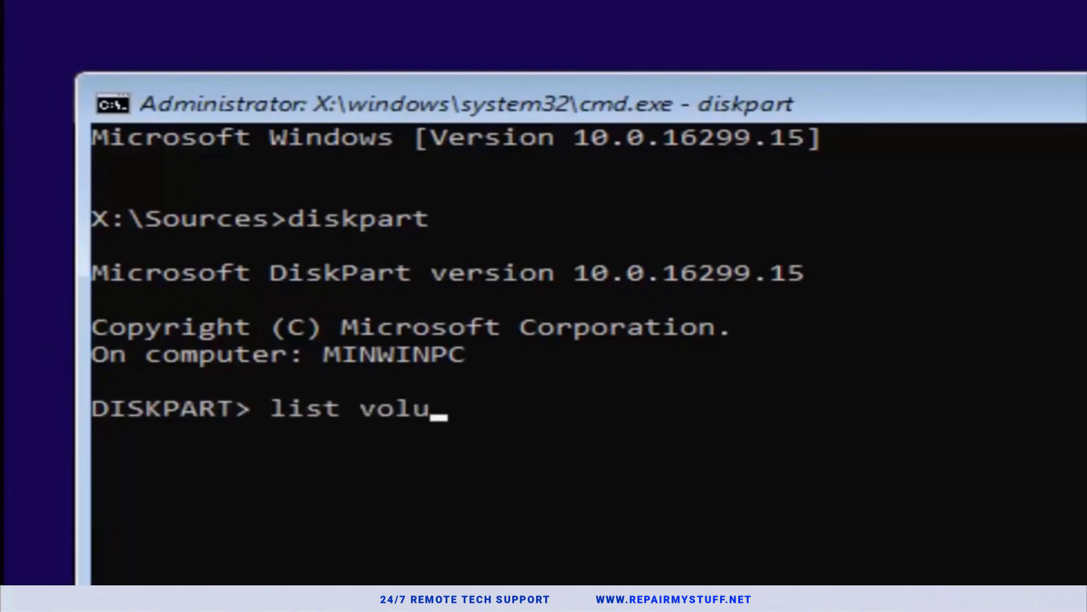
type("me")
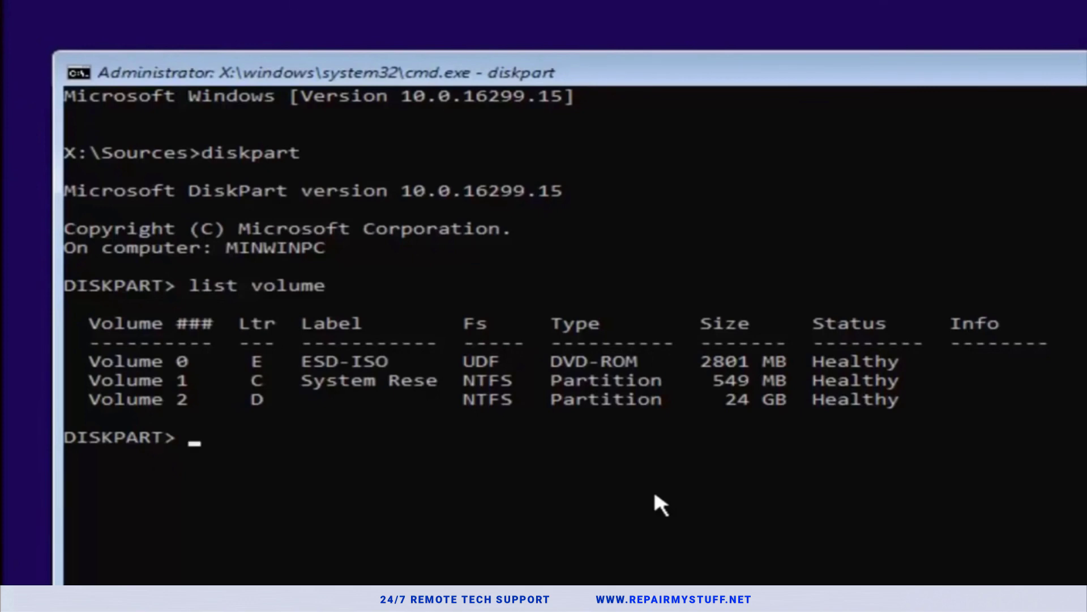
type("cd")
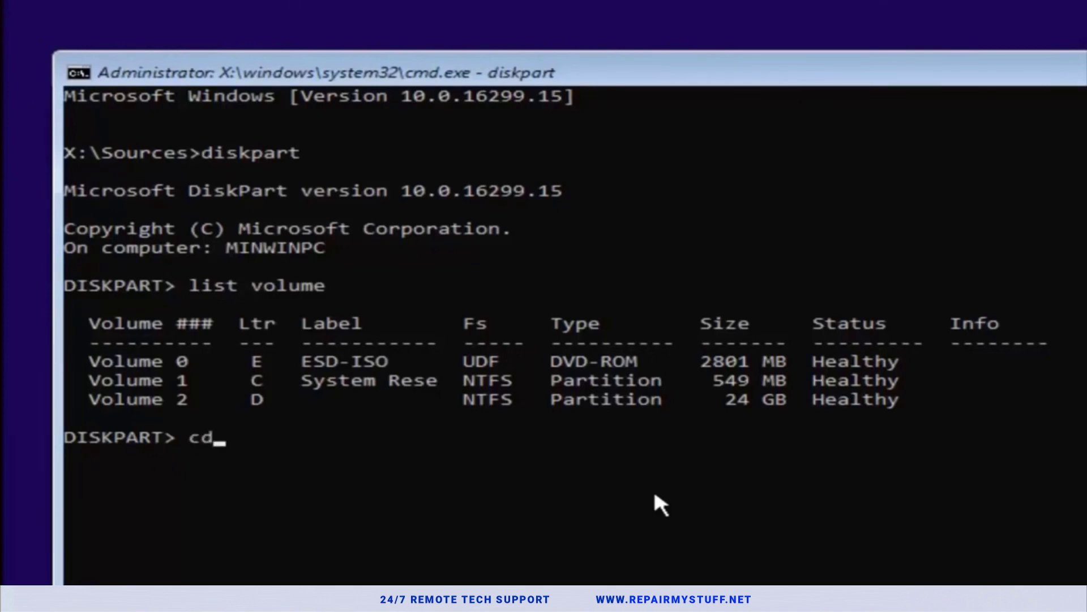
type("d")
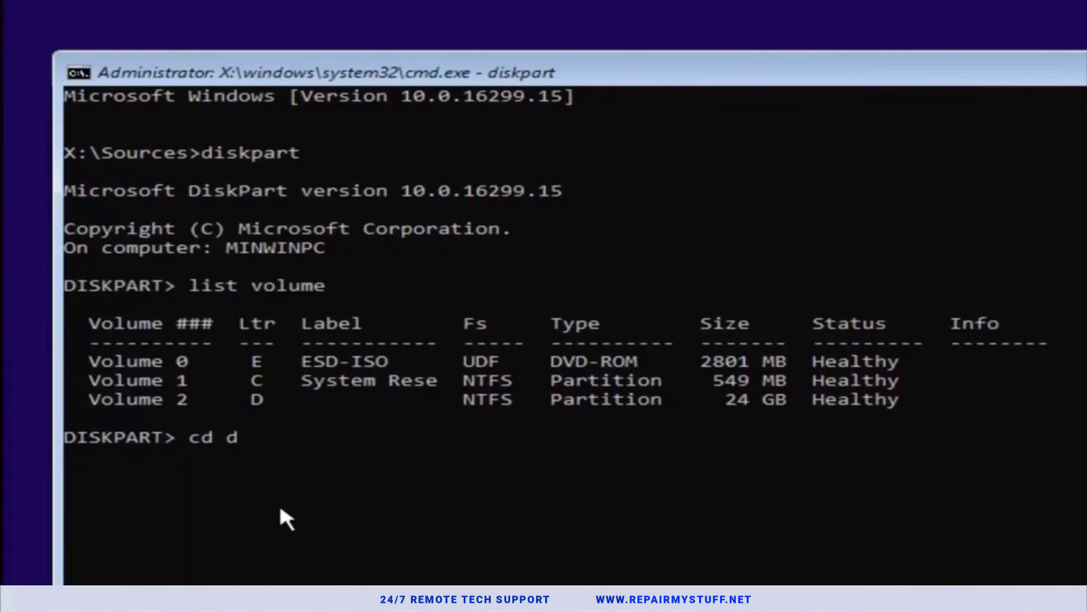
type(":")
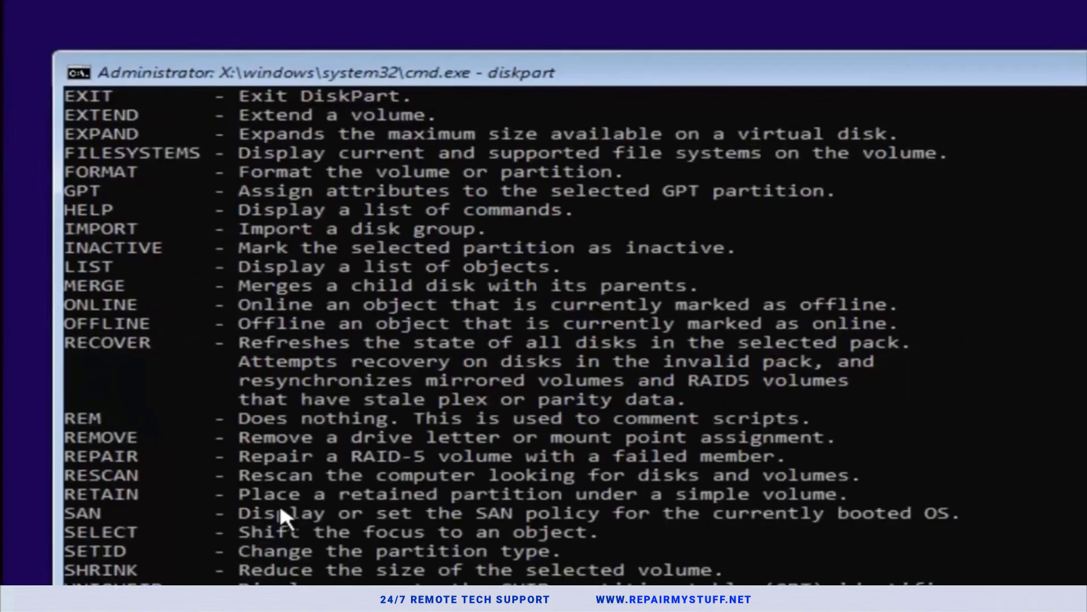
Exit DiskPart and clear the console back to the X:\Sources prompt
type("exit")
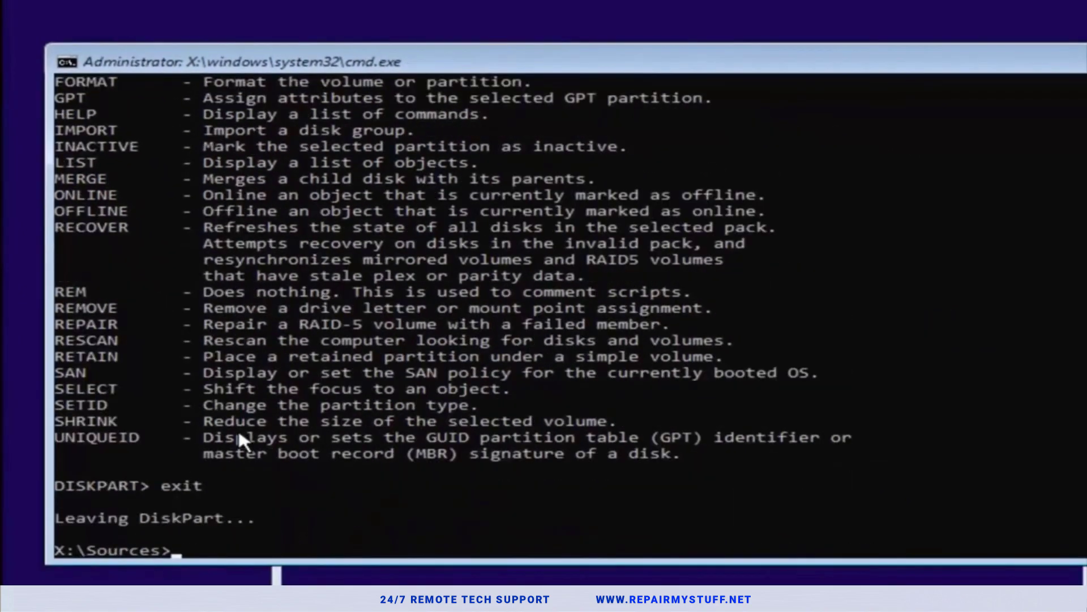
type("cls")
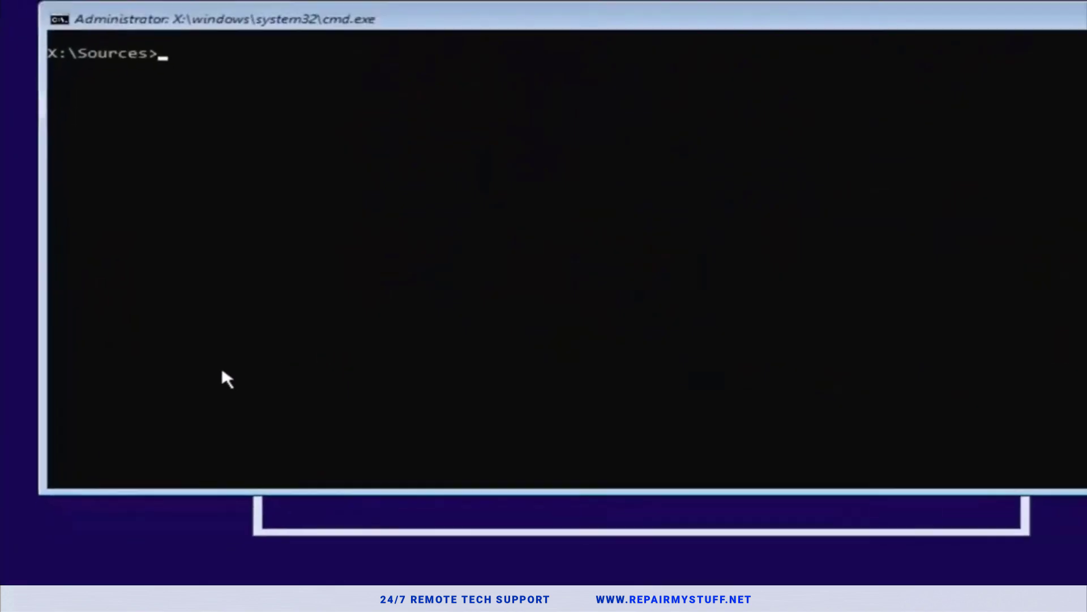
Switch to drive D and change directory into D:\Windows\System32
type("d:")
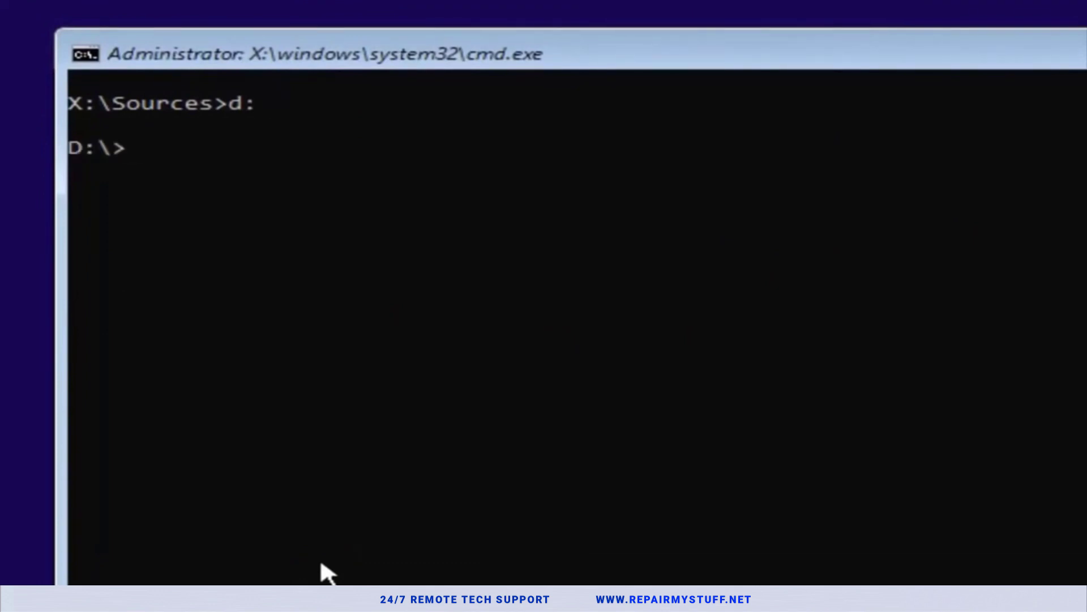
type("cd")
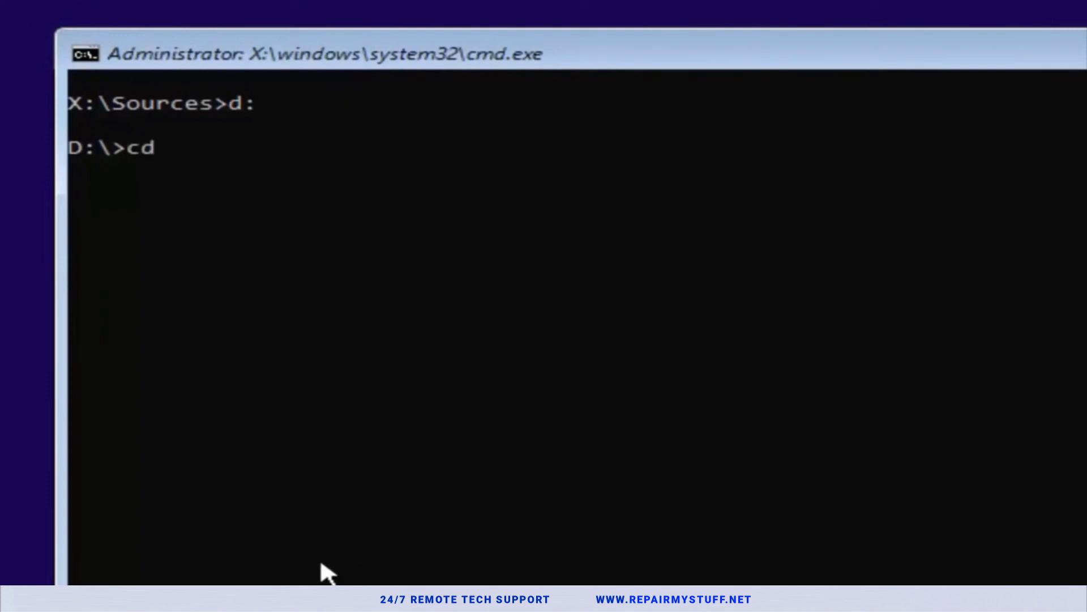
type("windows")
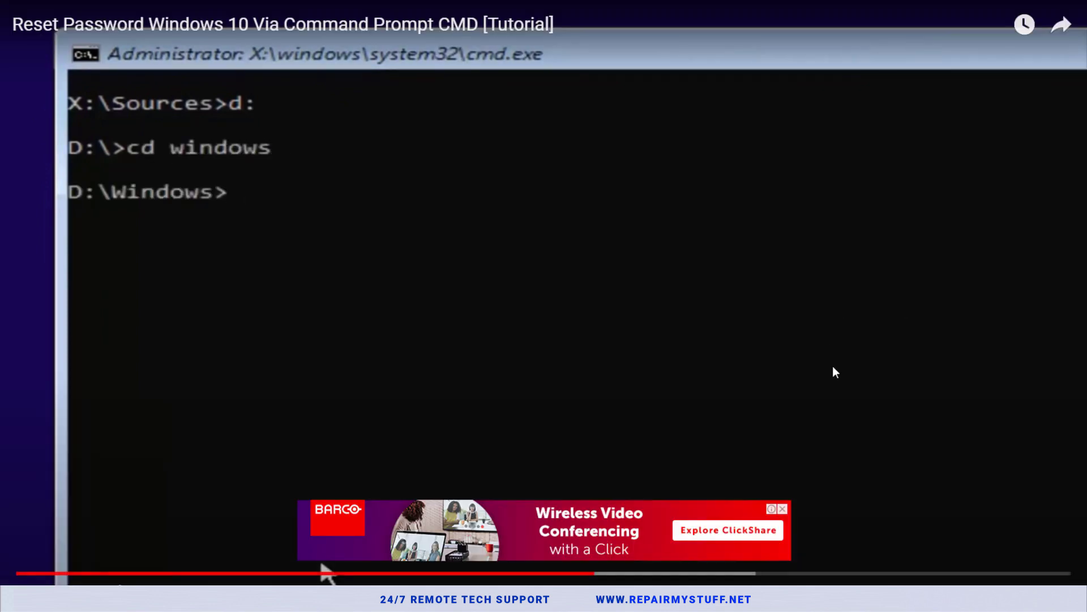
type("cd s")
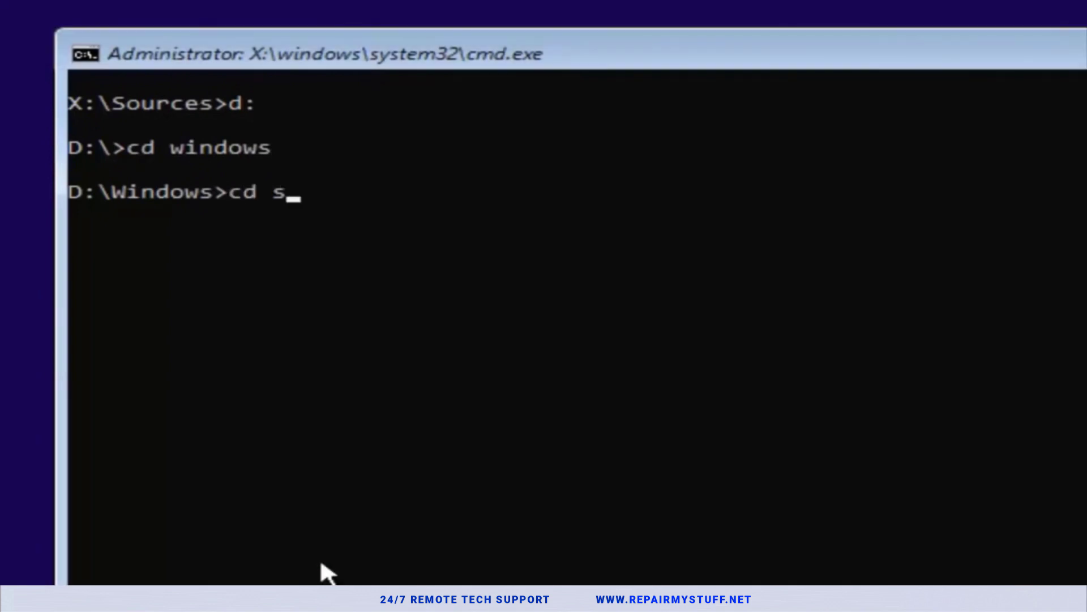
type("ystem32")
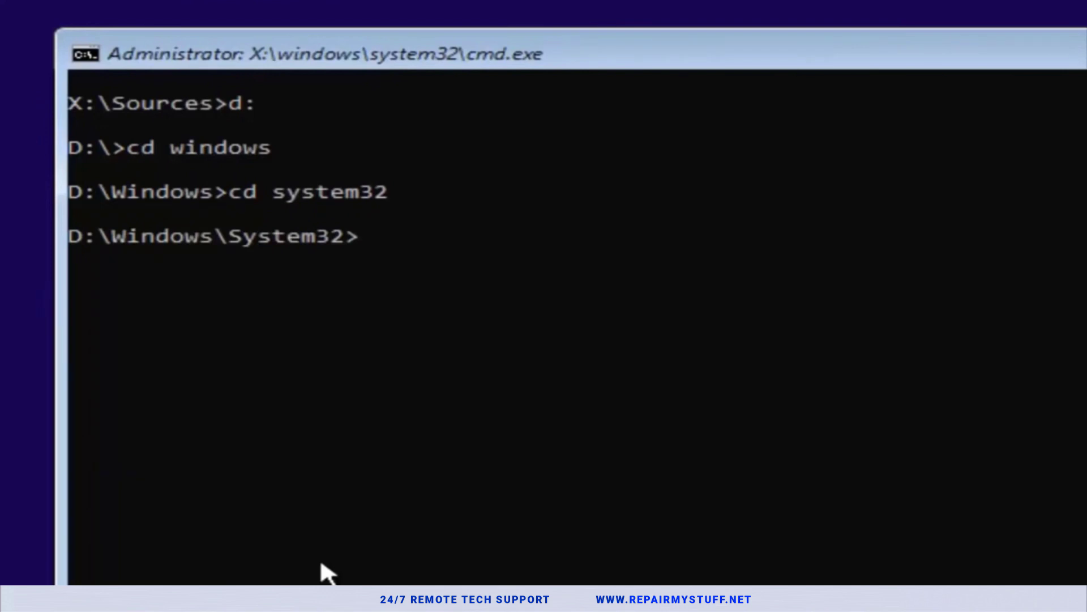
Copy utilman.exe to a backup named utilman1.exe in System32
type("copy")
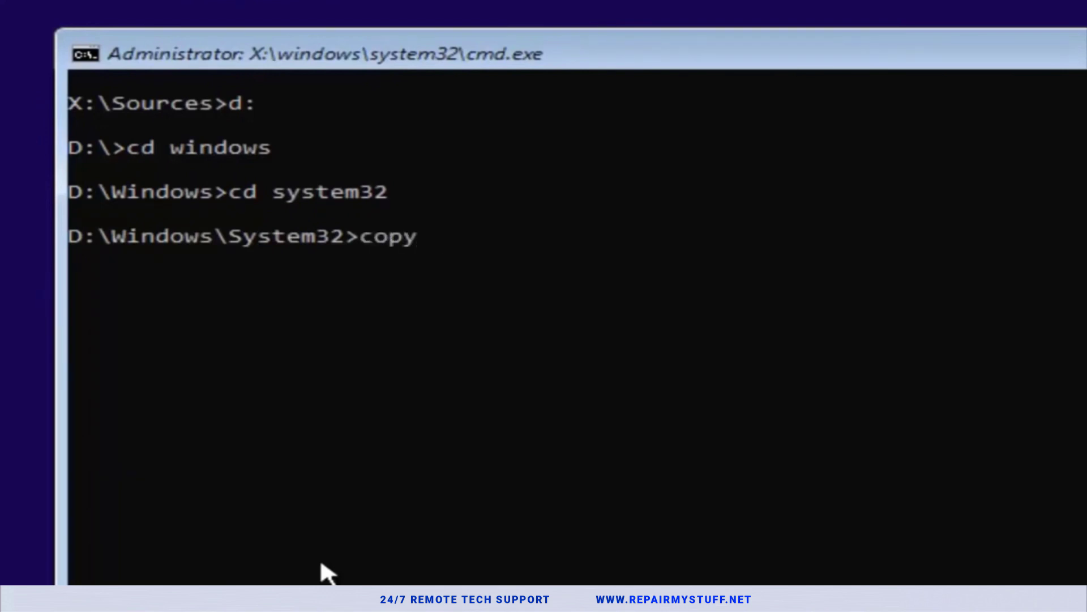
type("util")
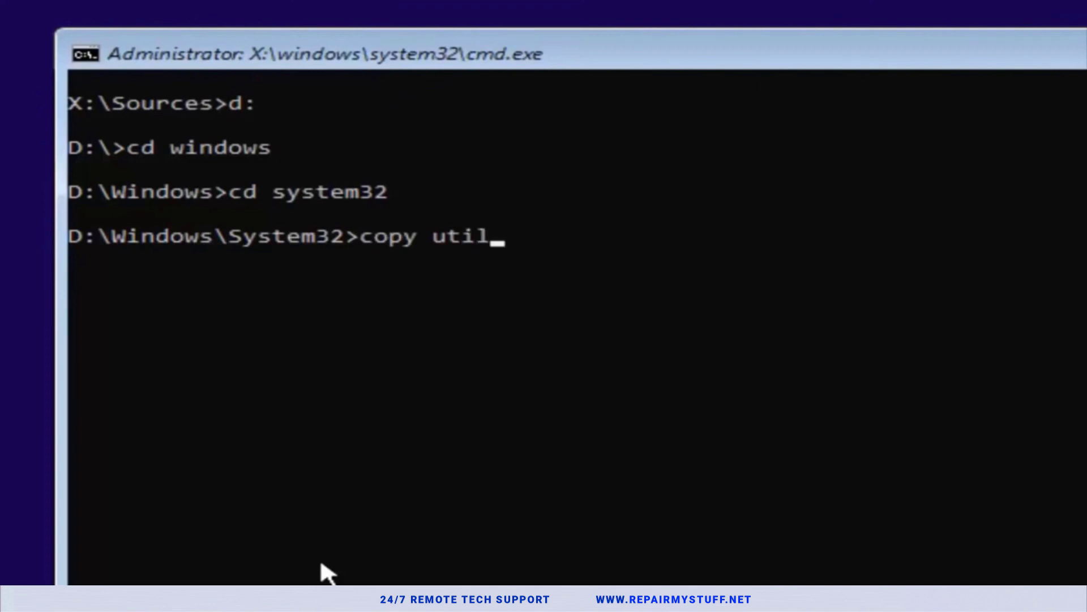
type("man")
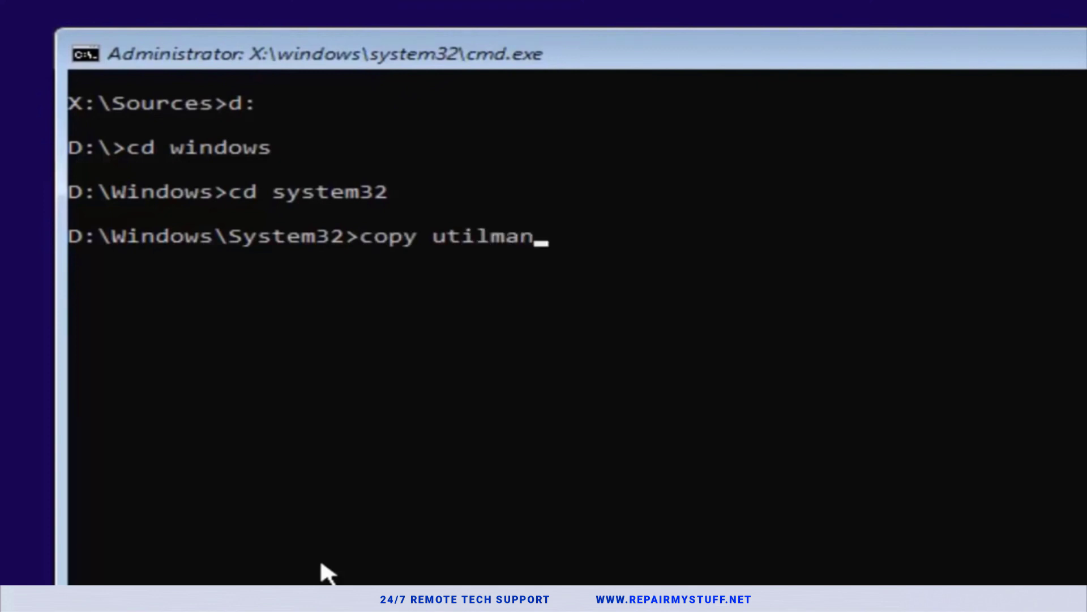
type(".exe")
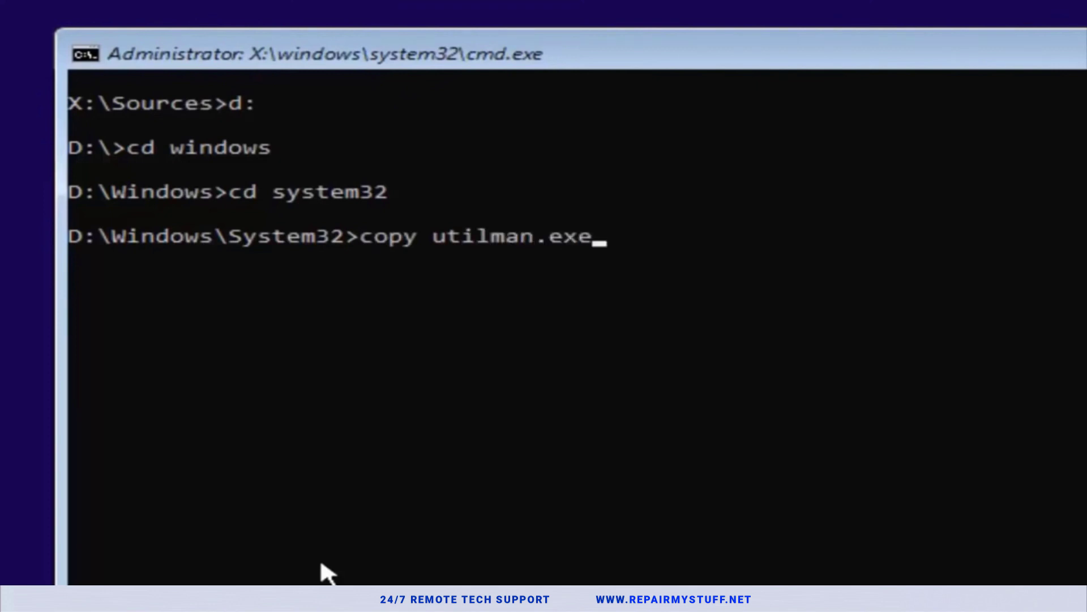
type("uti")
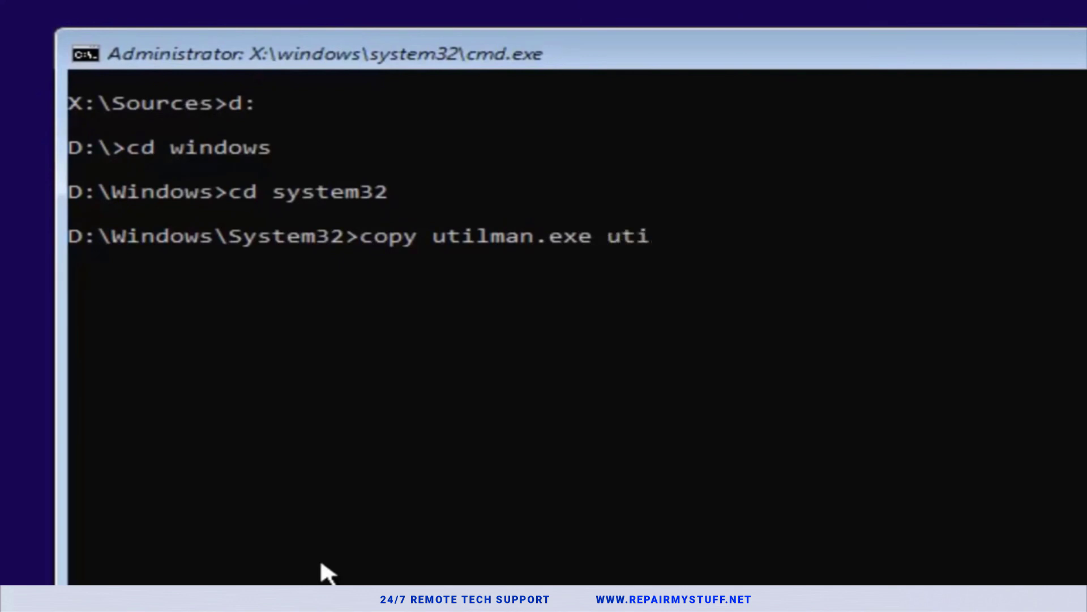
type("lman")
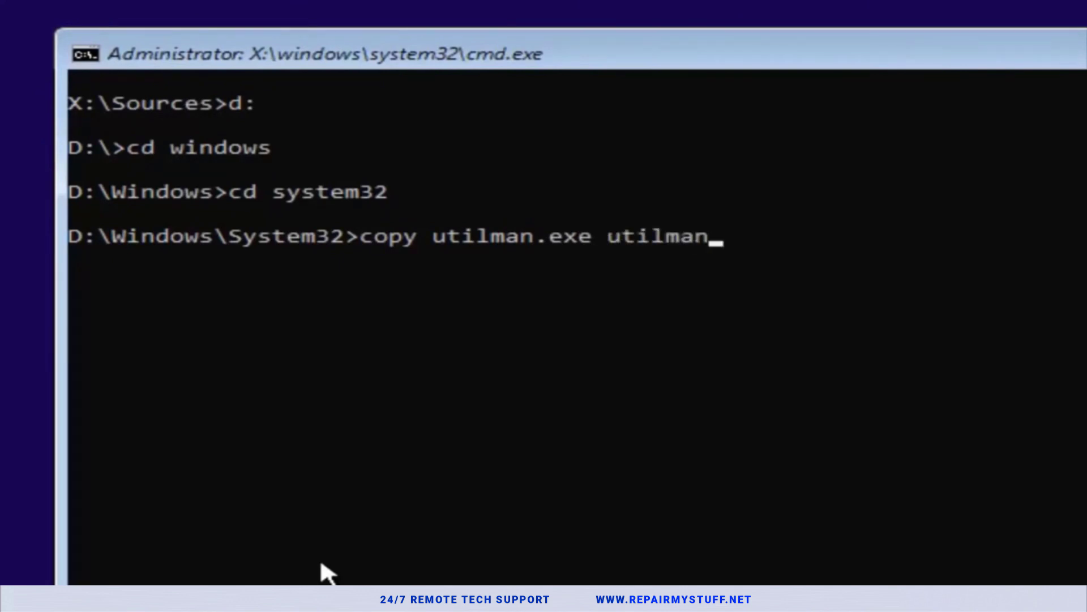
type("1")
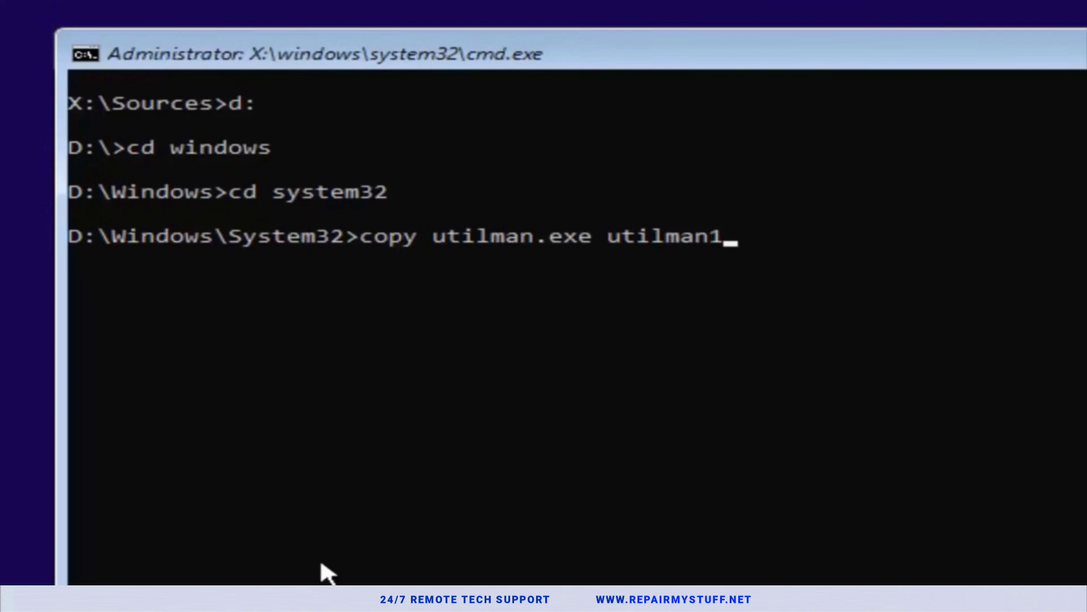
type(".exe")
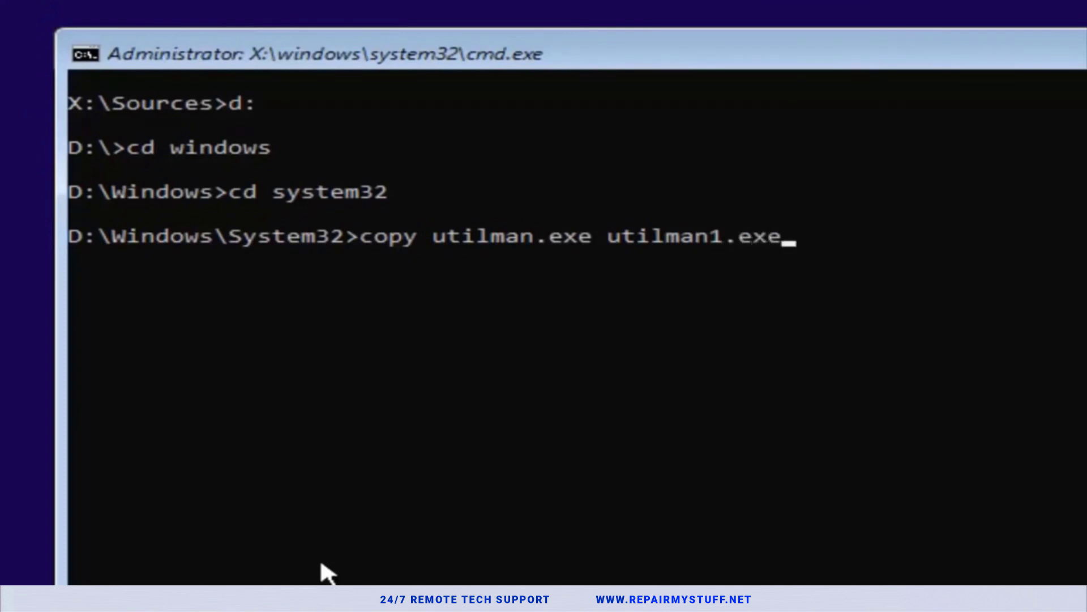
mouse_move(415, 298)
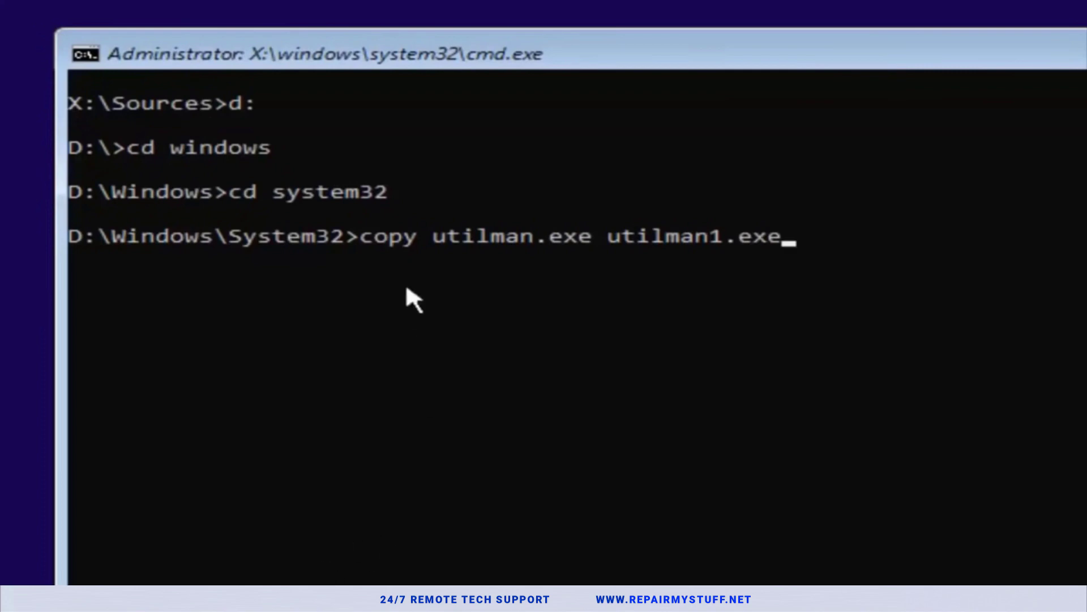
mouse_move(482, 263)
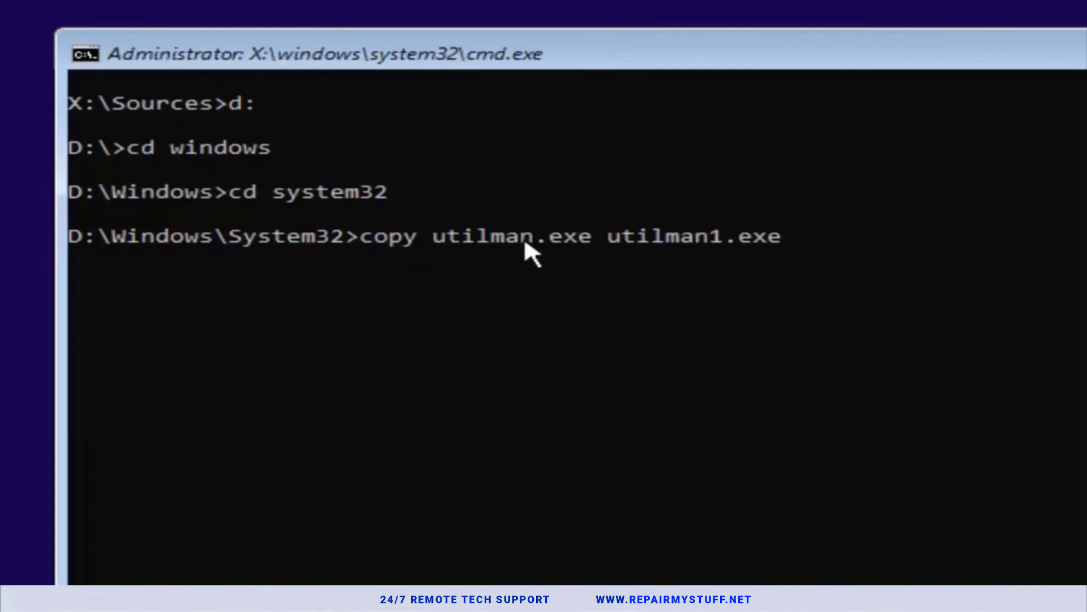
mouse_move(609, 261)
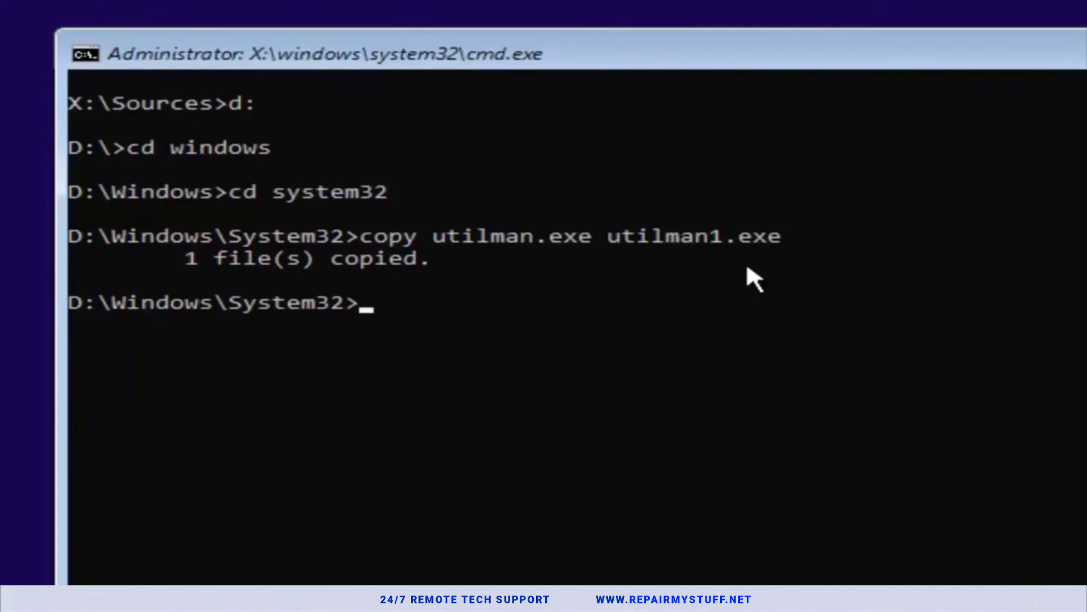
Copy cmd.exe to a backup named cmd1.exe, then begin a del command
type("copy")
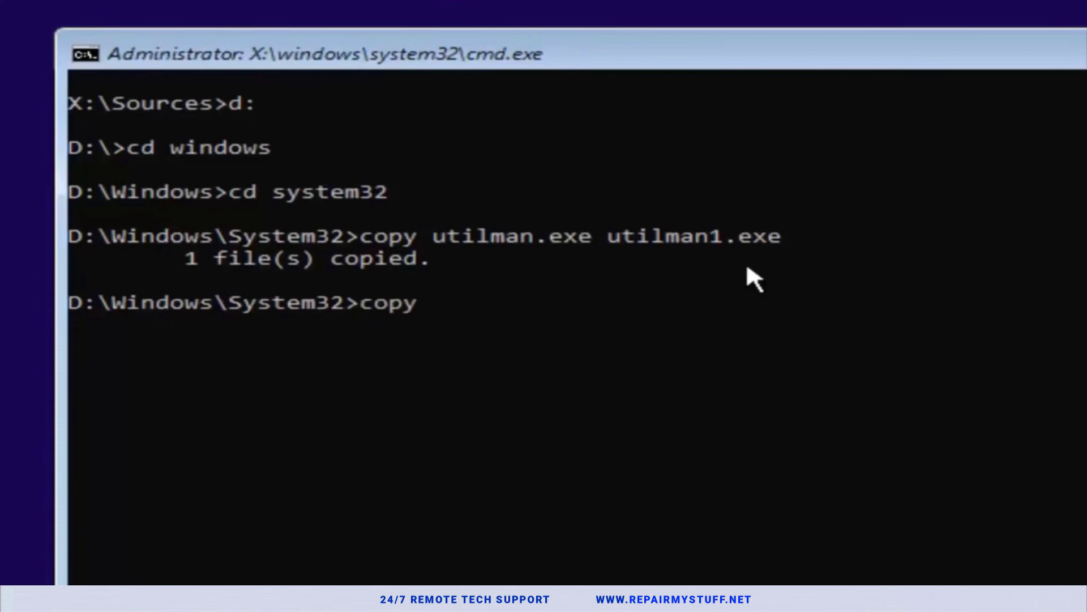
type("cm")
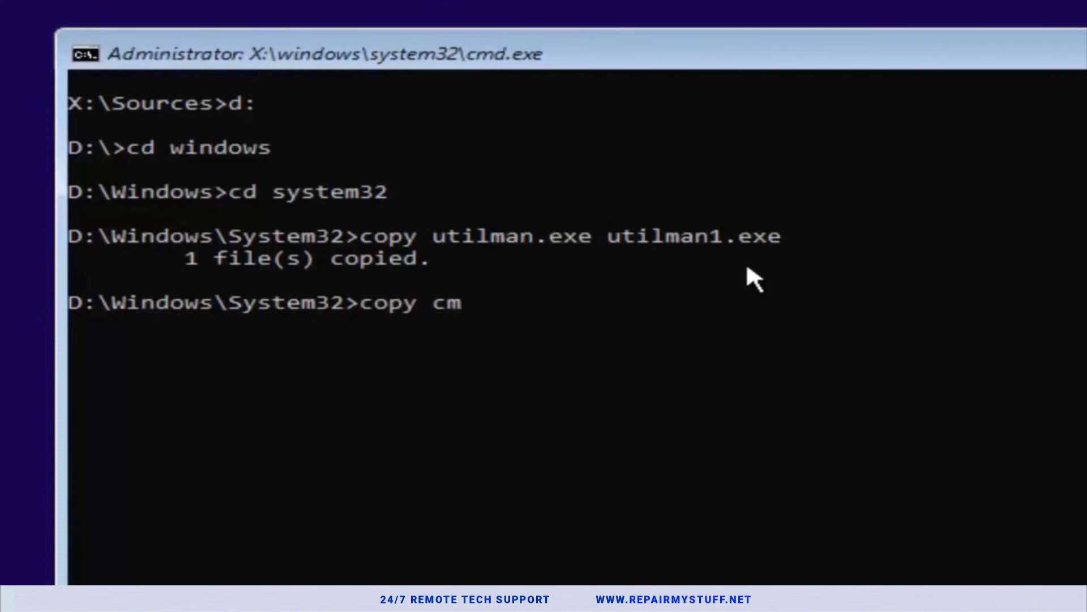
type("d.ex")
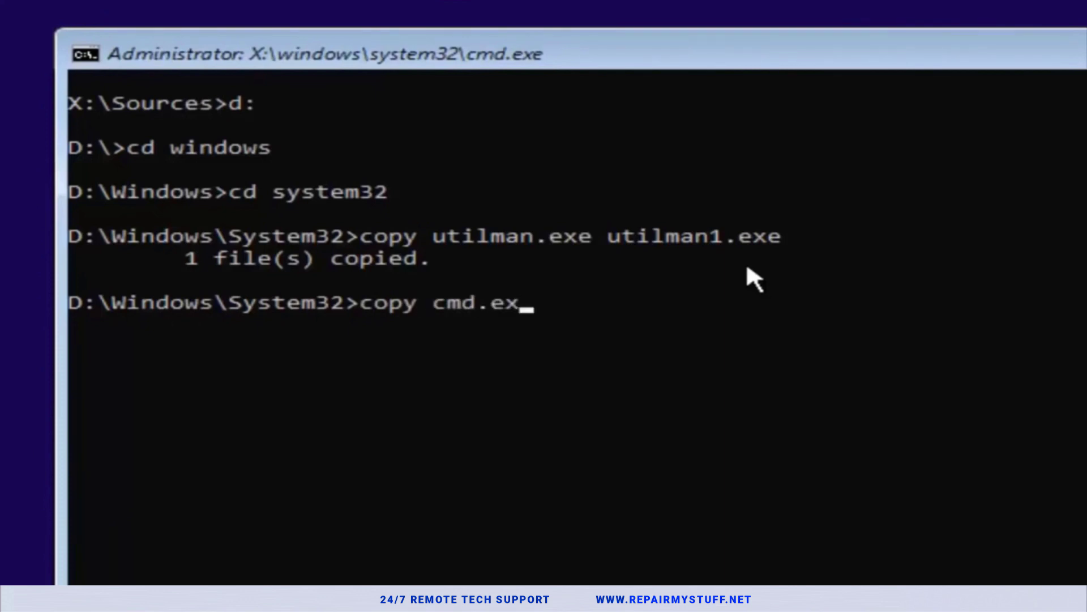
type("e")
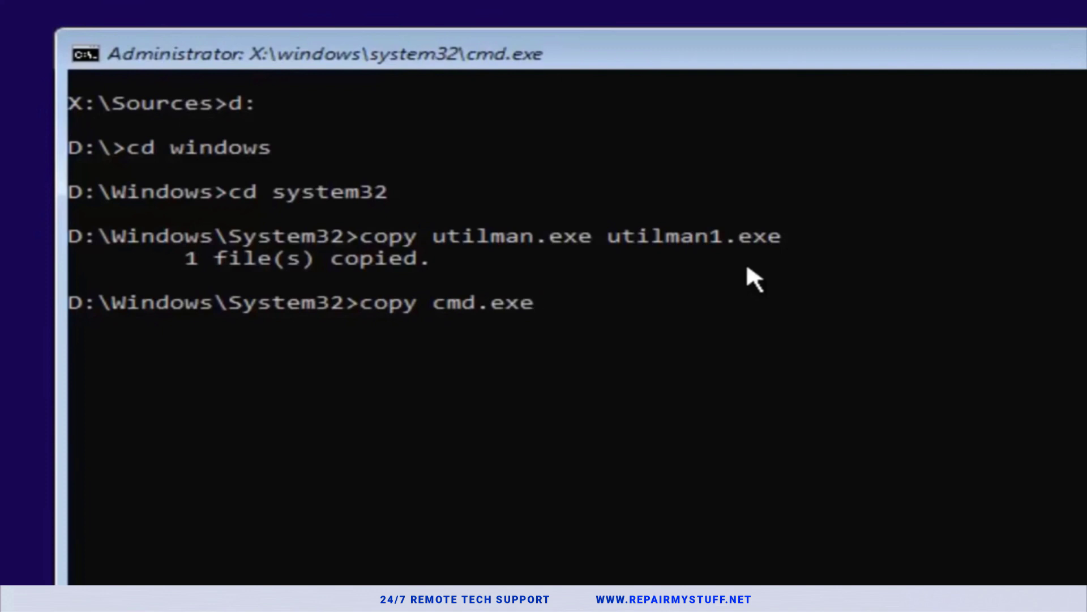
type("cm")
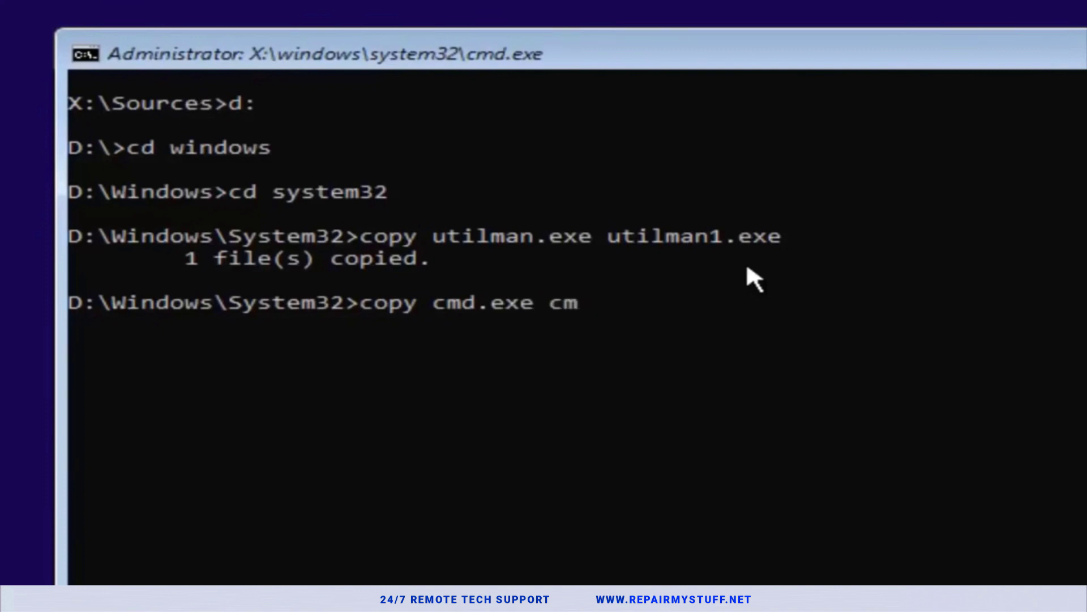
type("d1")
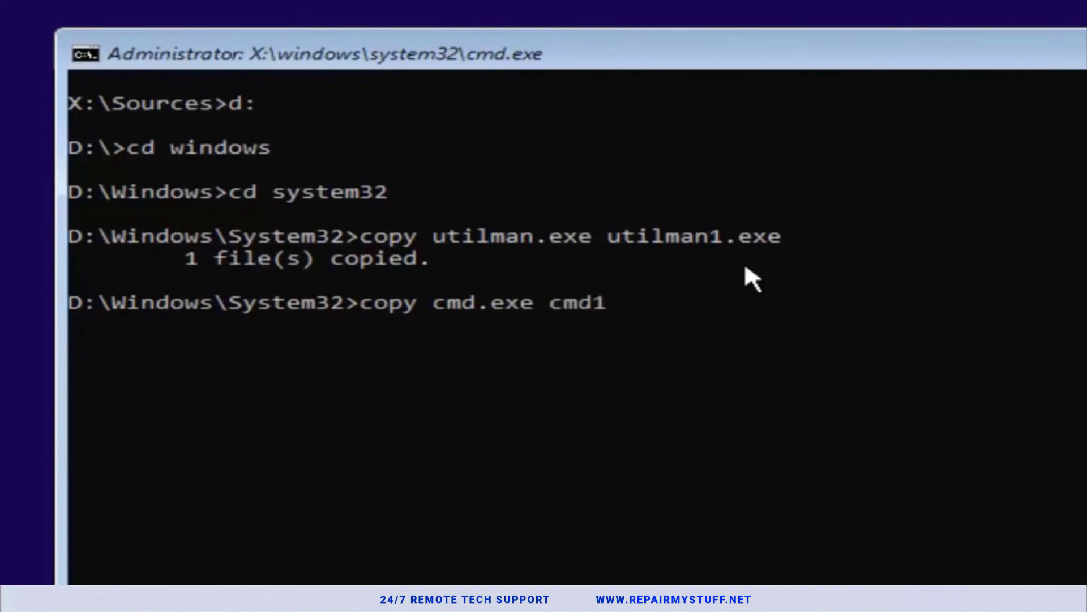
type(".exe")
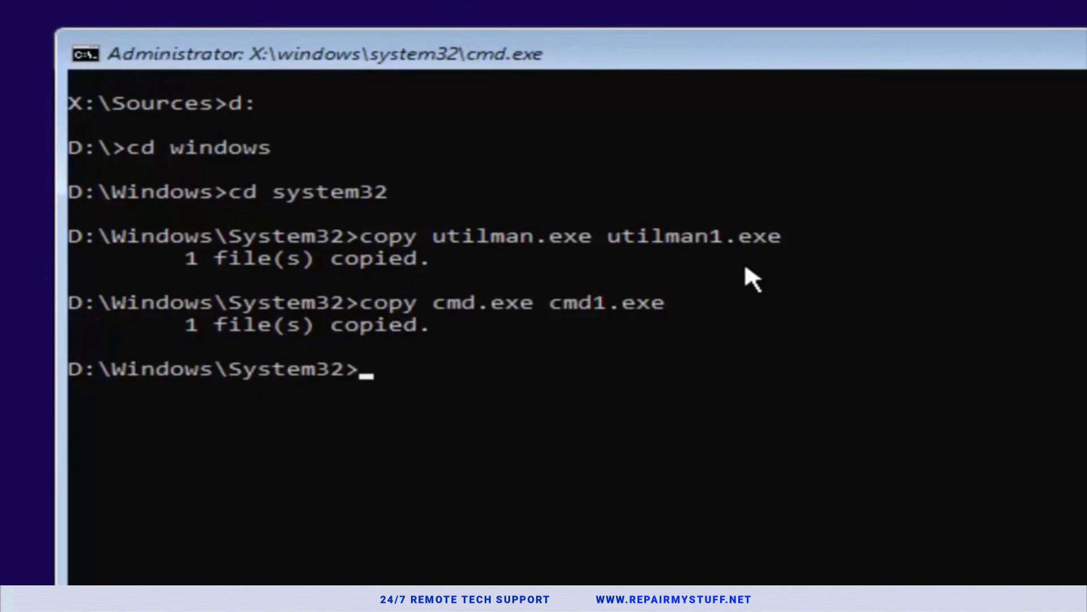
type("del")
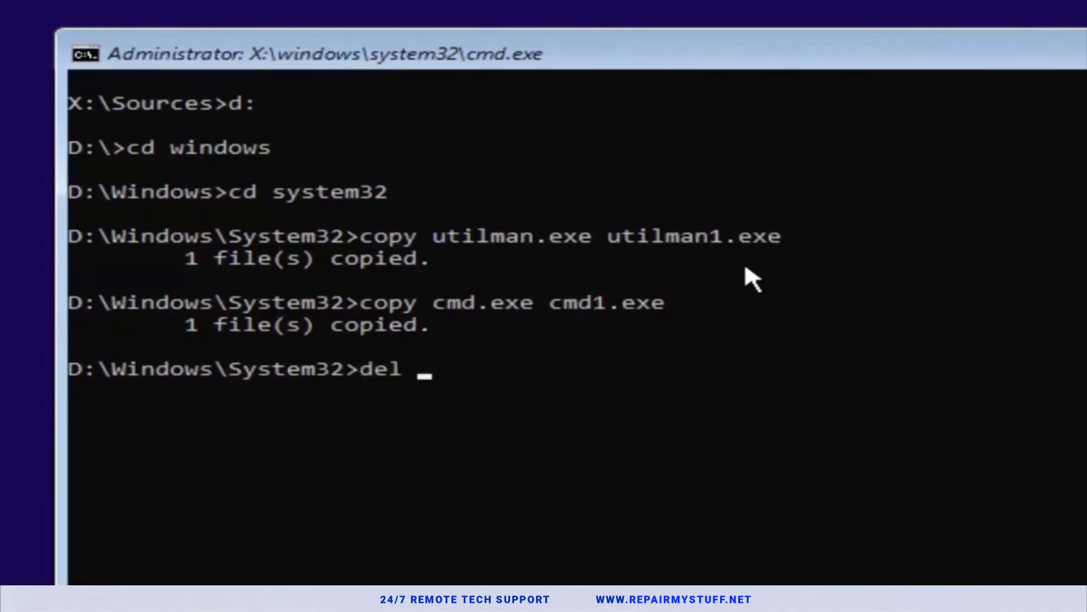
Delete the original utilman.exe with del utilman.exe
type("util")
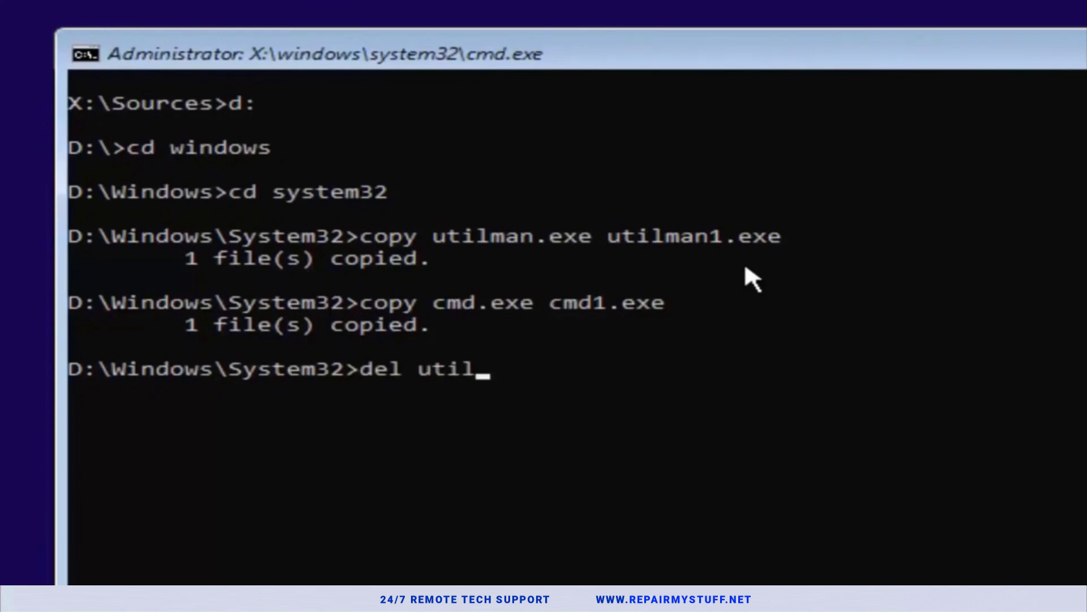
type("man")
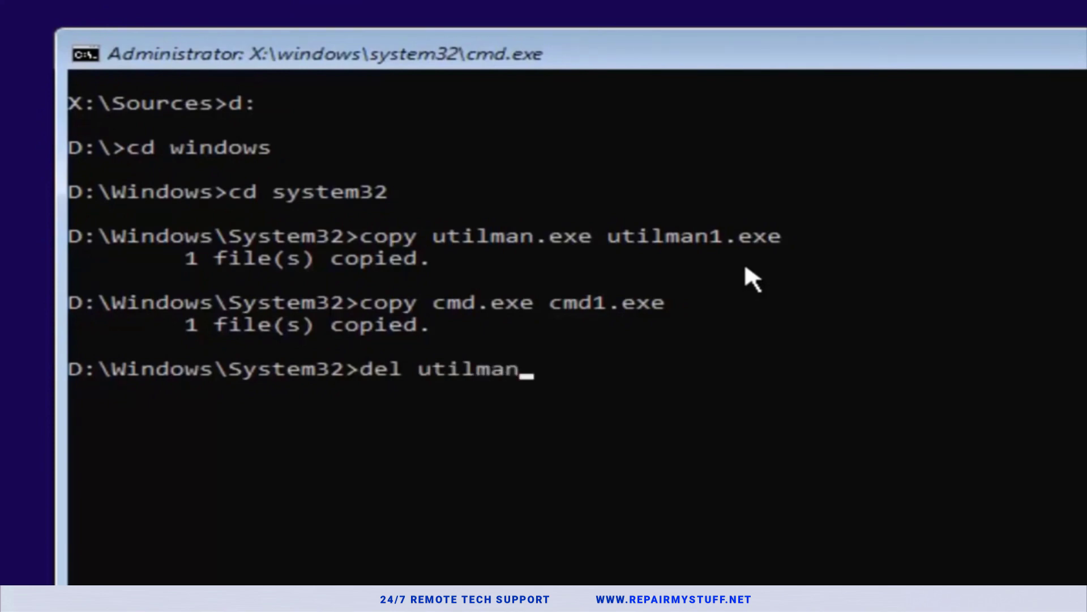
type(".exe")
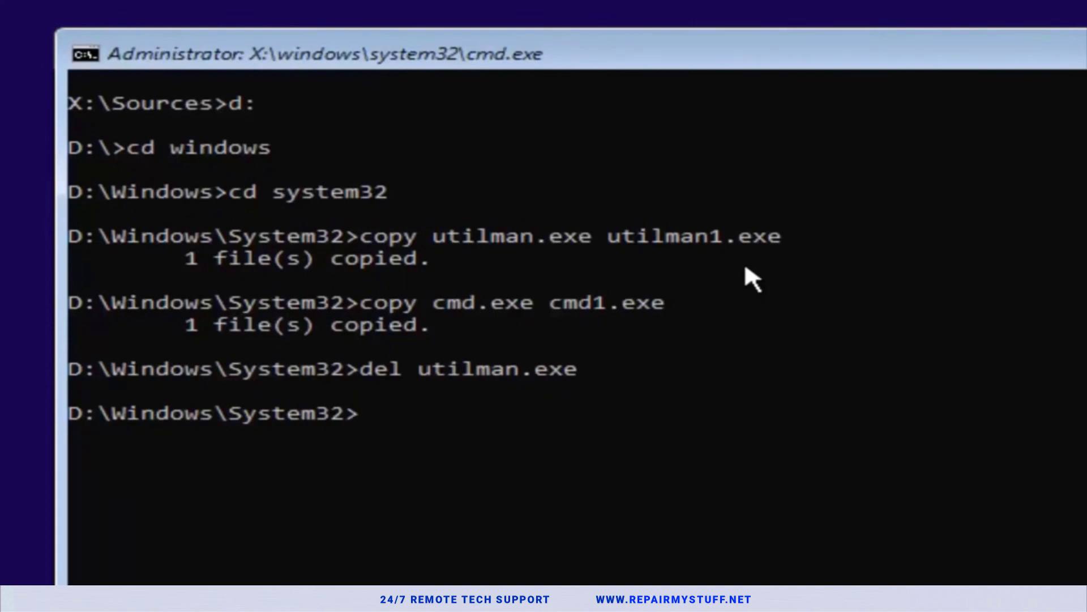
Rename cmd.exe to utilman.exe so the accessibility shortcut launches a command prompt
type("rename cmd.ex")
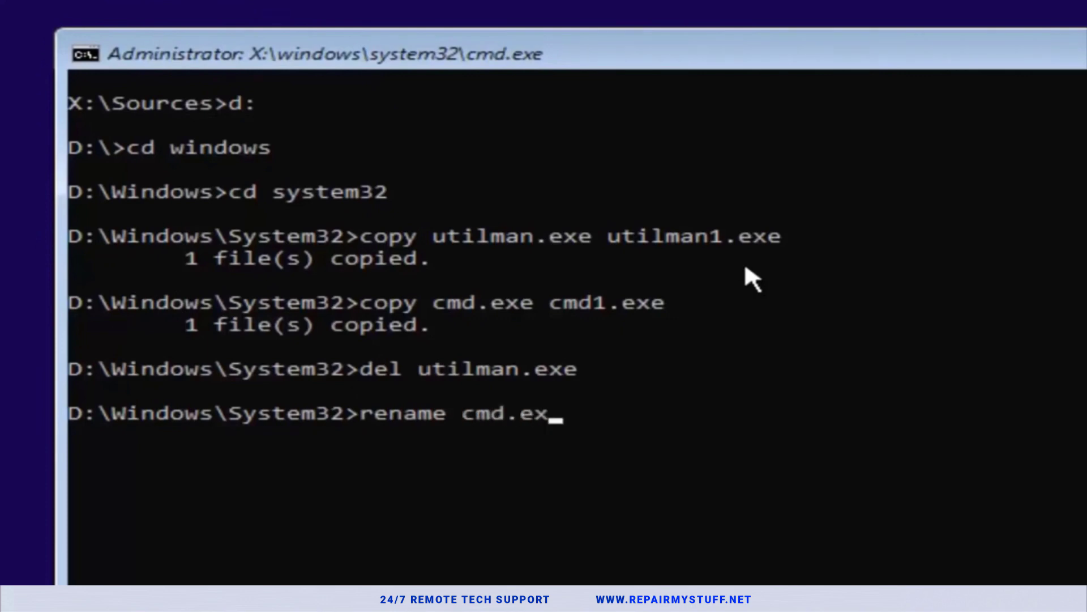
type("e")
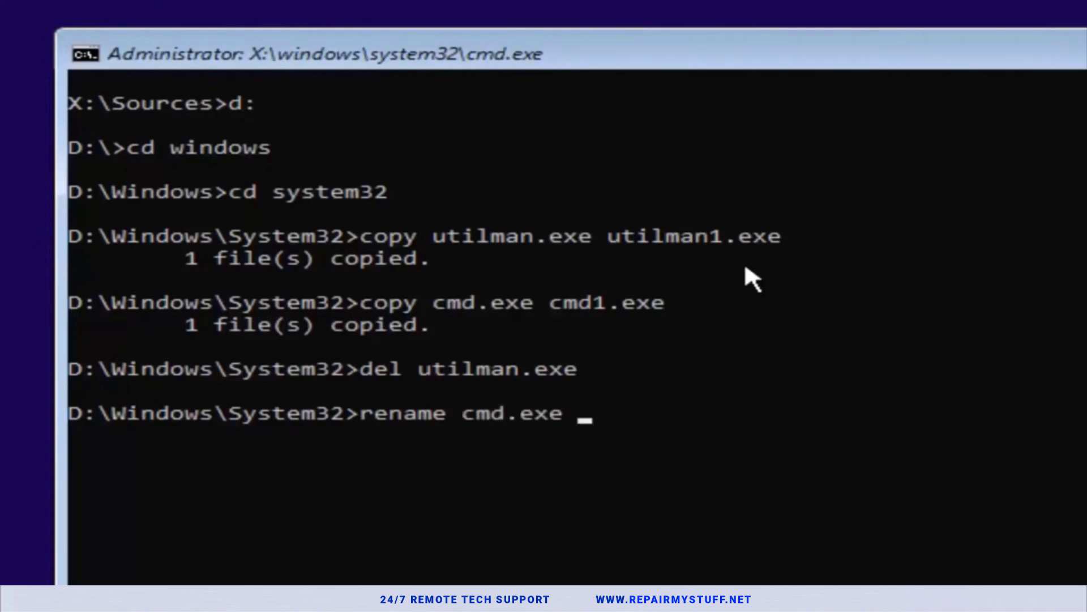
type("uti")
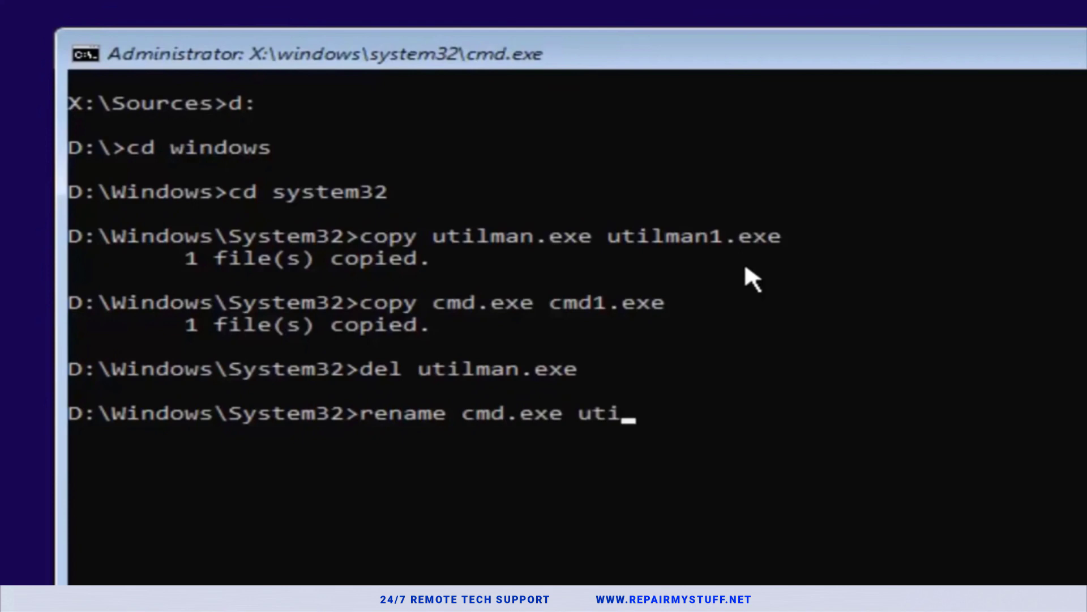
type("lman")
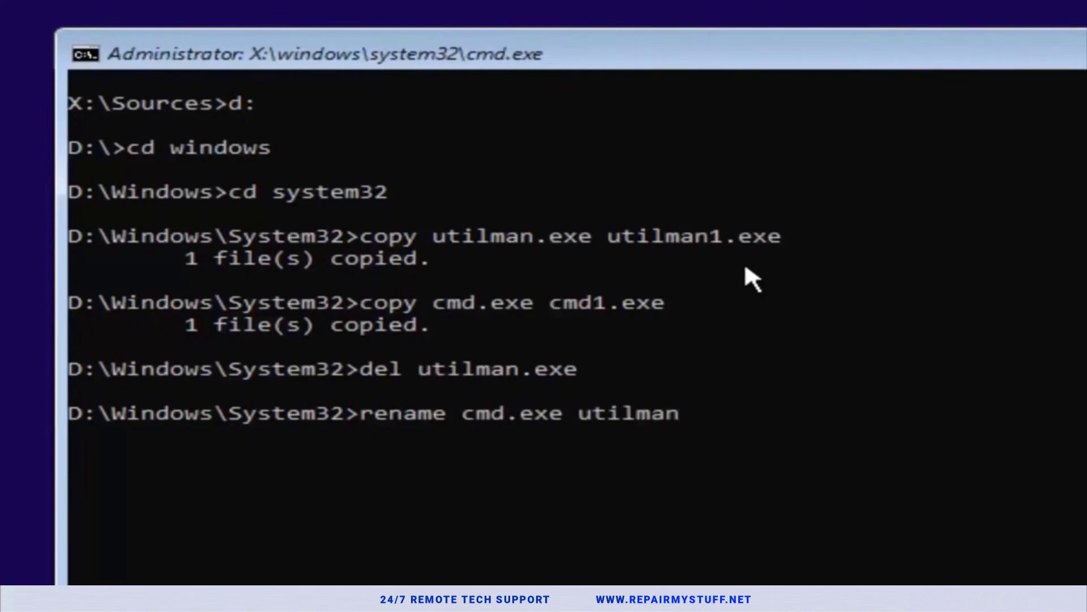
type(".exe")
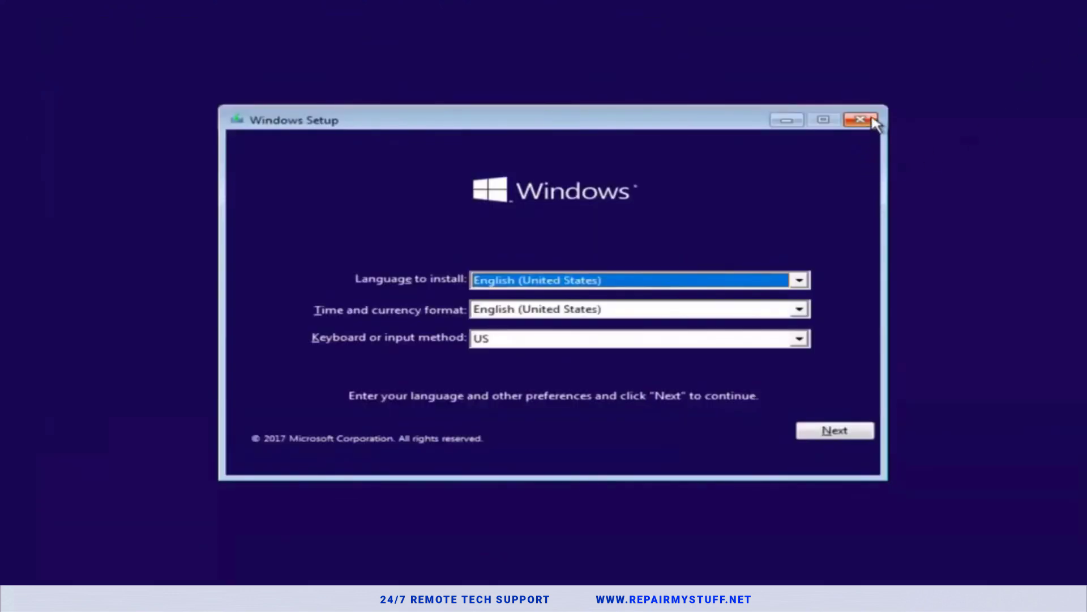
Close the Windows Setup installer from its title bar to reboot into Windows
left_click(859, 119)
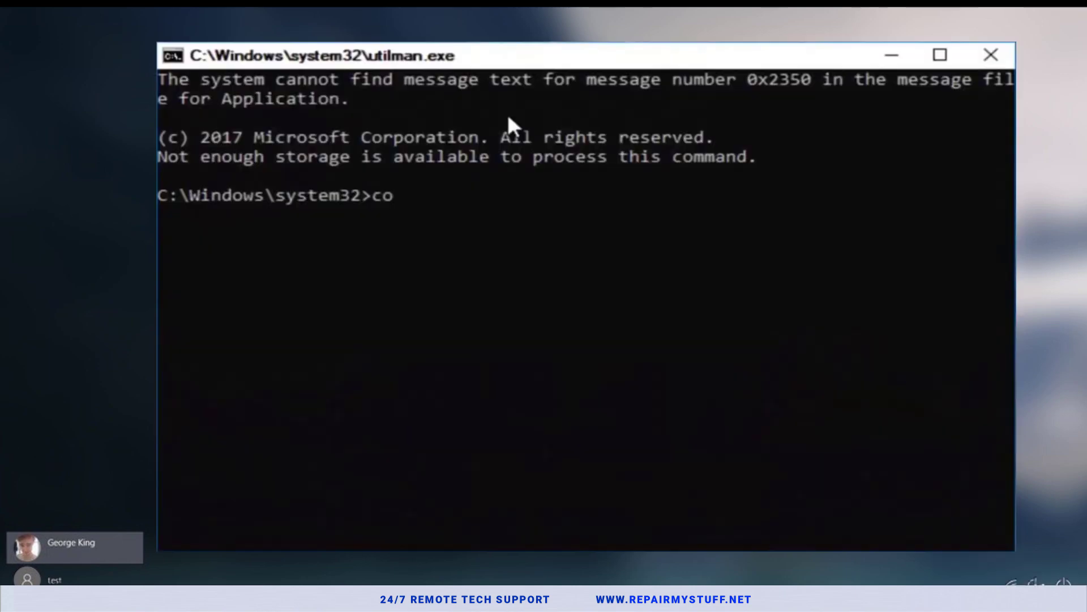
Run control userpasswords2, select the administrator account and start Reset Password
type("ntrol")
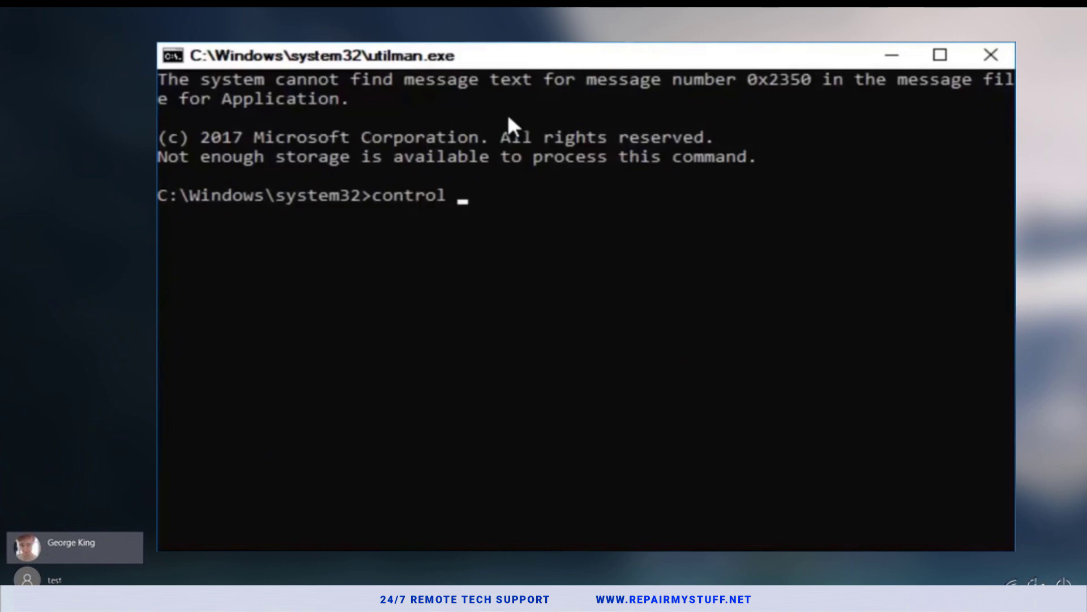
type("userpas")
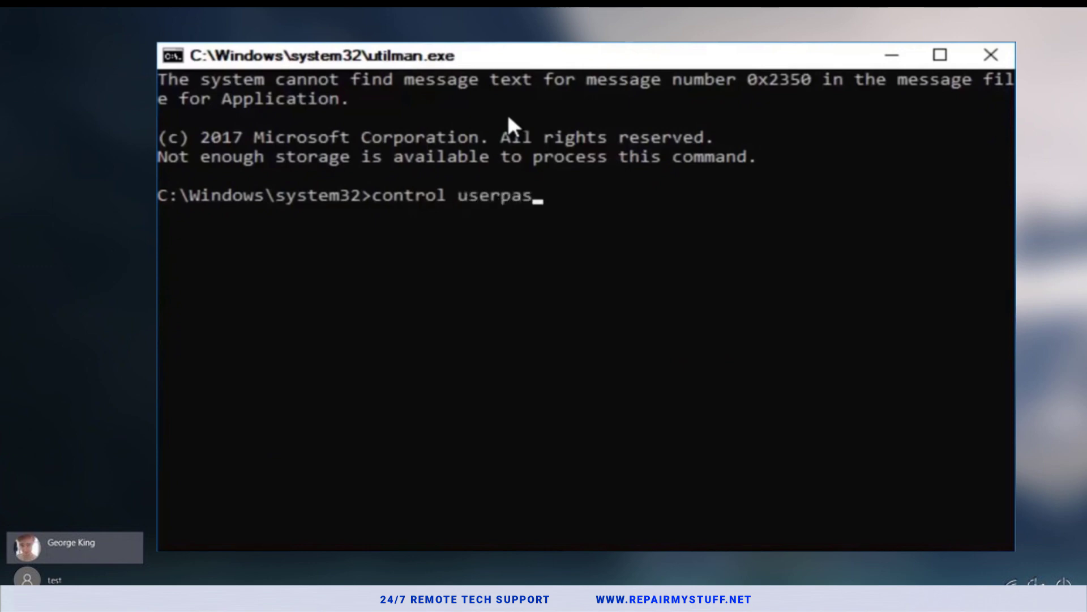
type("swords")
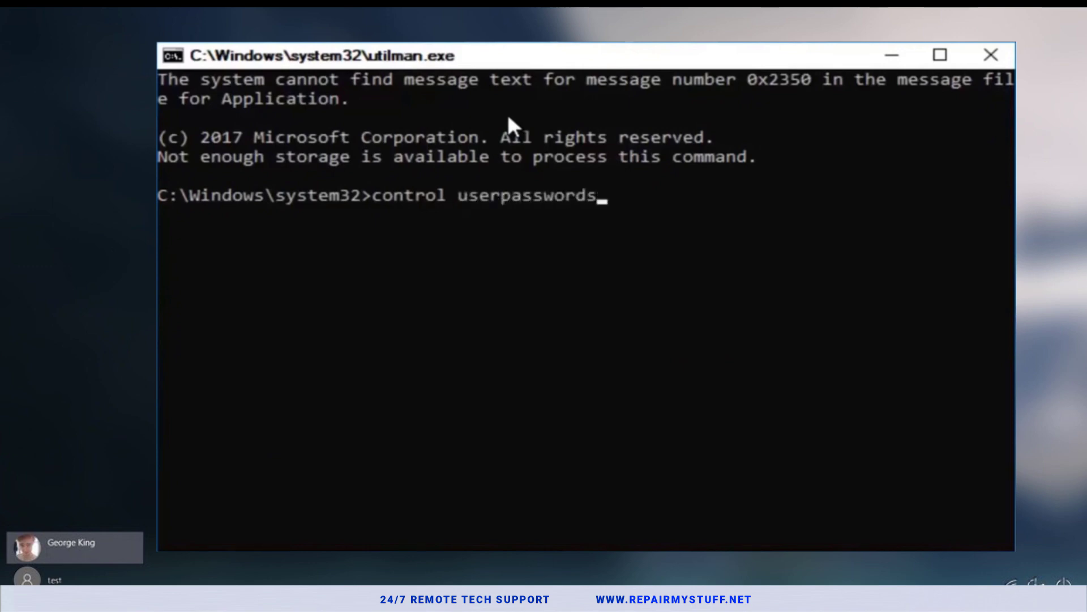
type("2")
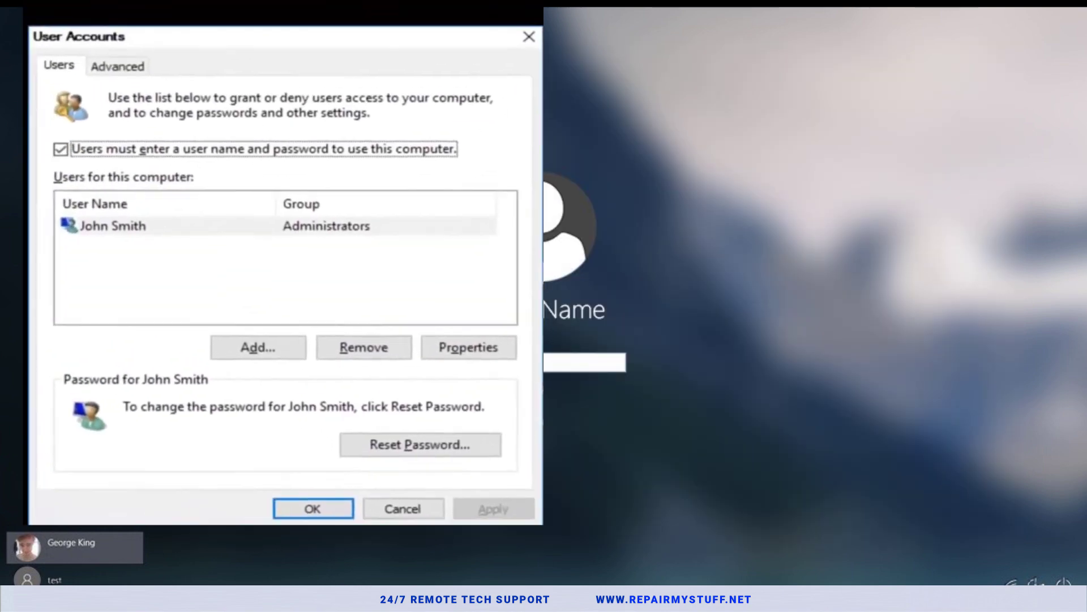
left_click(111, 226)
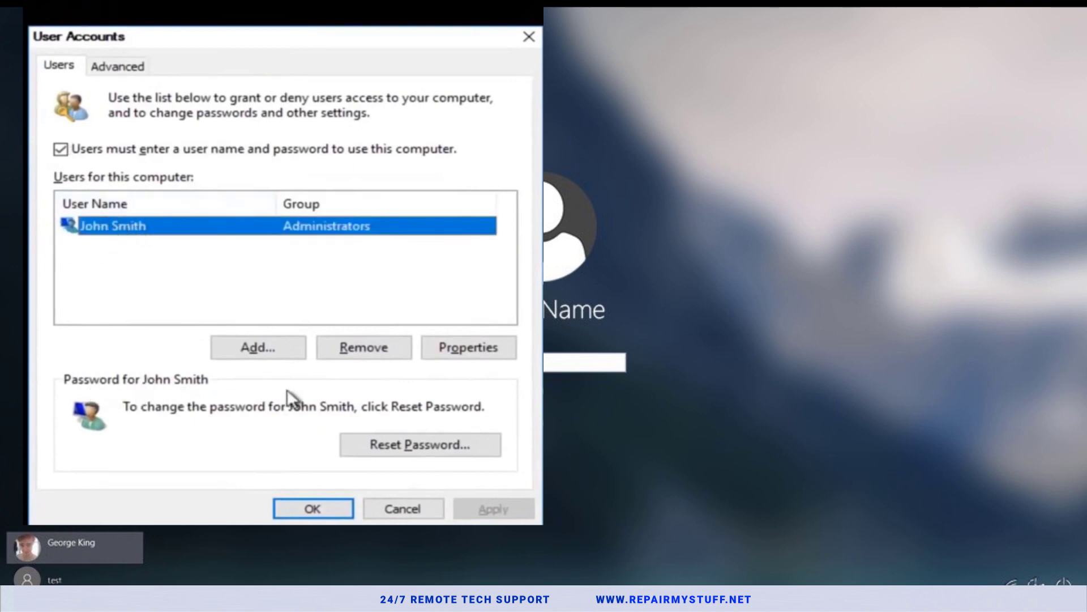
left_click(419, 444)
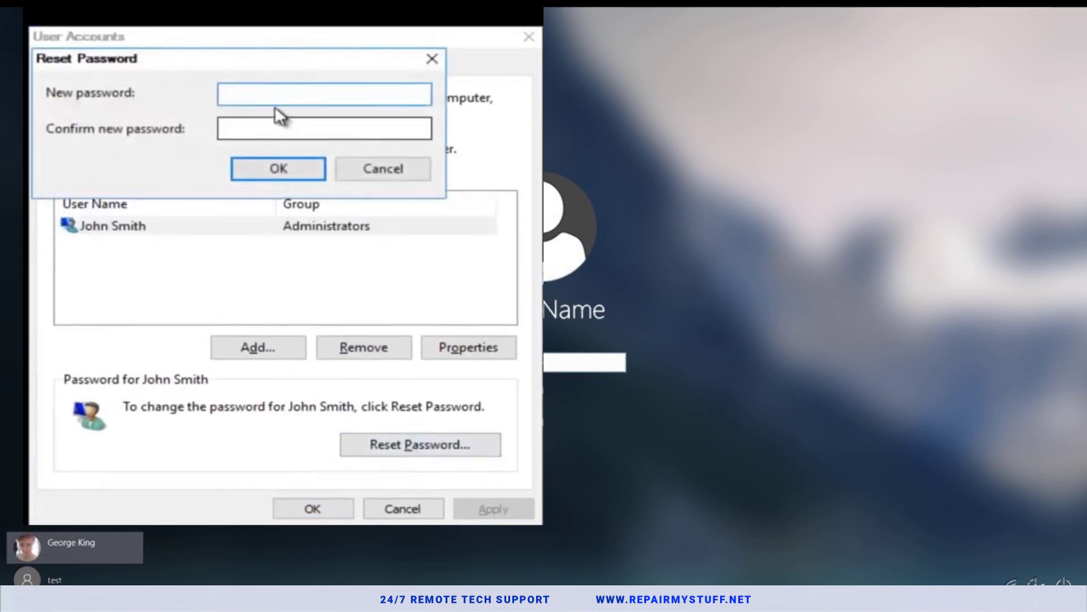
Enter and confirm a new password for the administrator account and accept, closing User Accounts
left_click(324, 94)
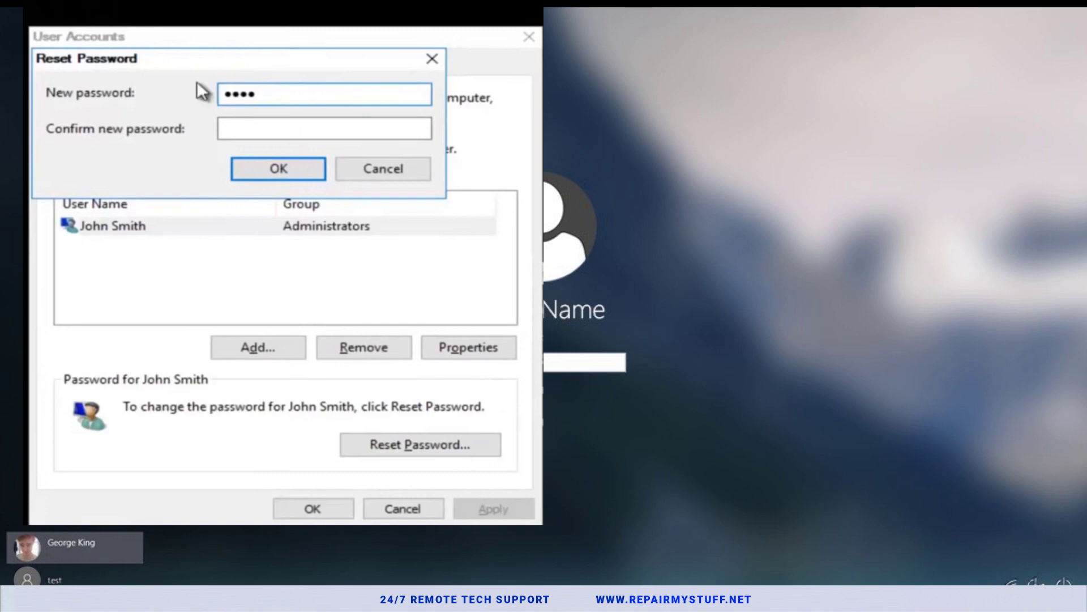
type("•••")
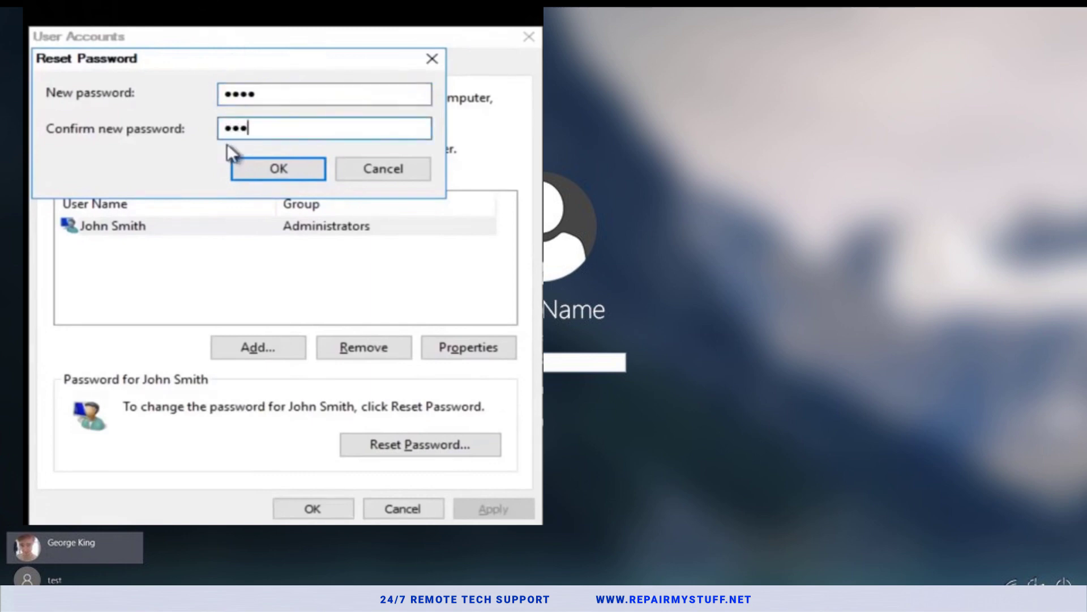
left_click(277, 168)
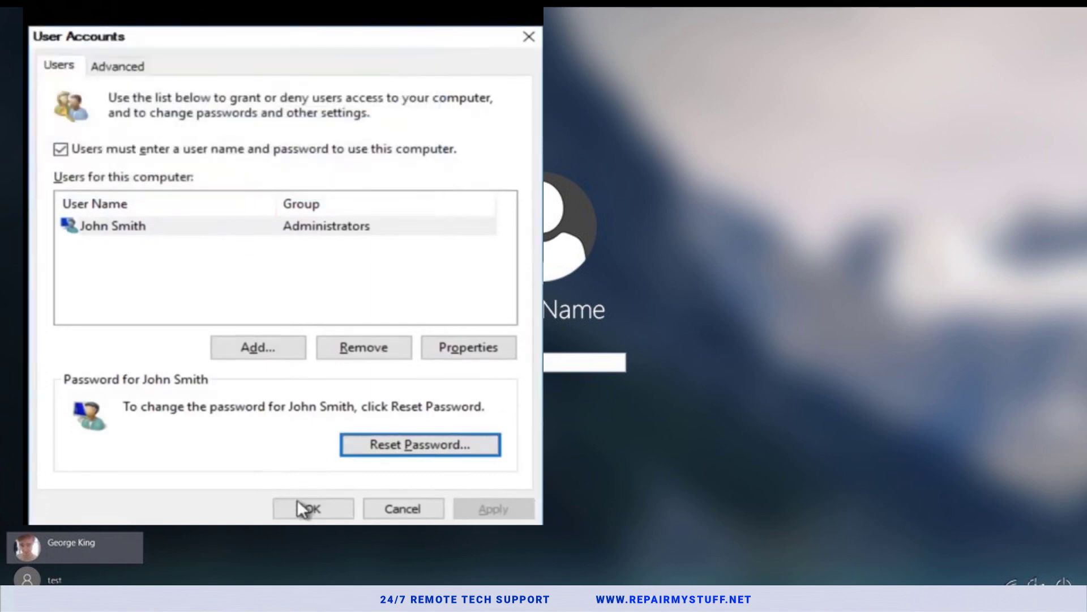
left_click(312, 509)
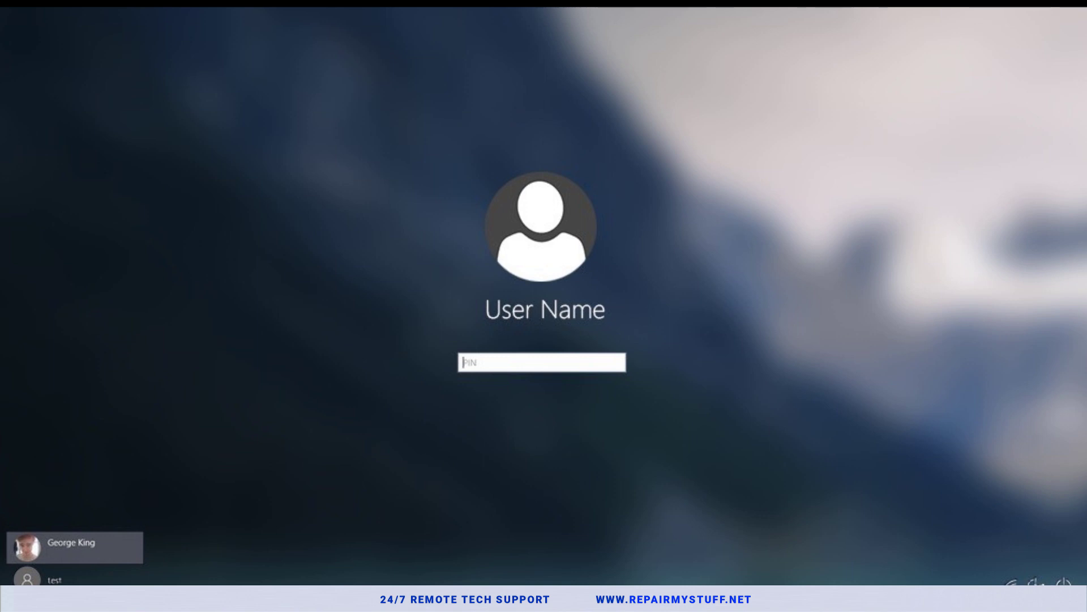